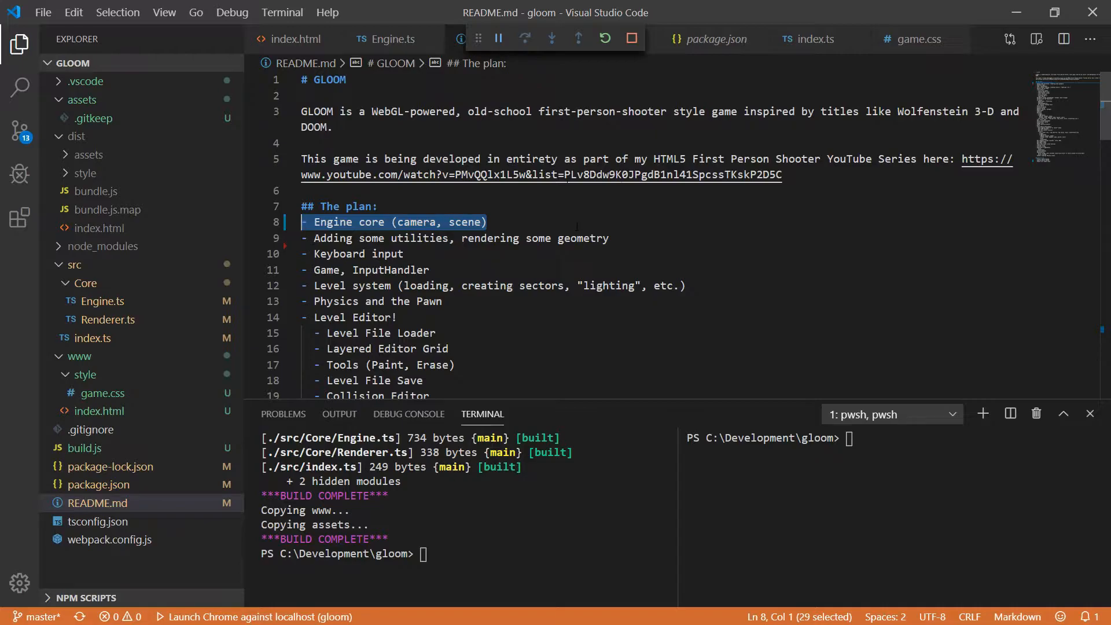
pyautogui.moveTo(77, 361)
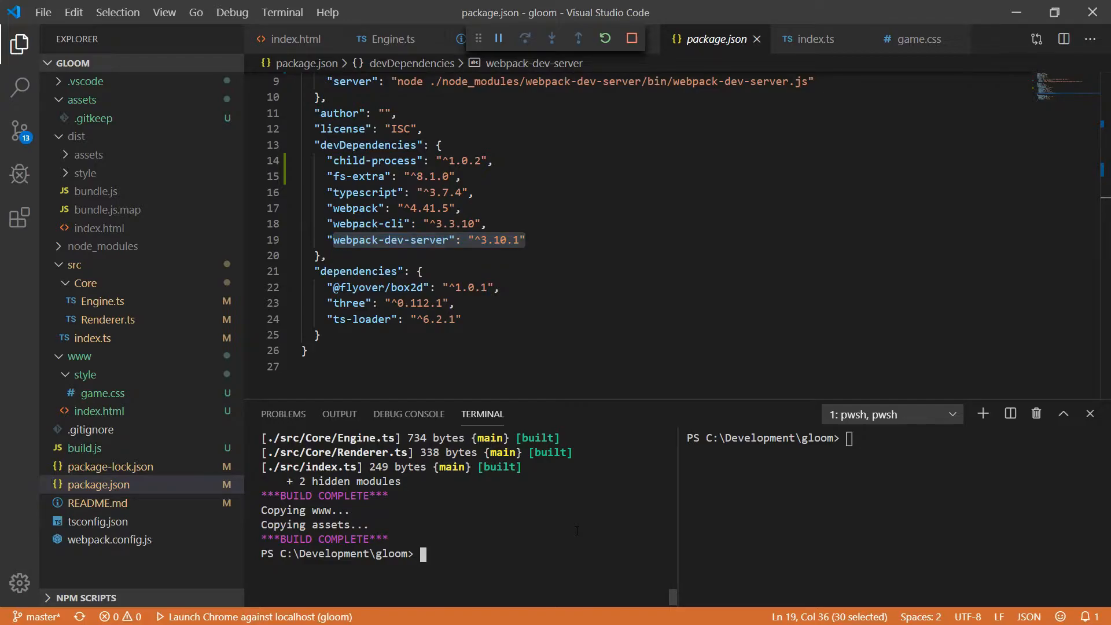
# Uninstall webpack-dev-server, switch the server script to live-server, and start it with npm run server.
pyautogui.write('npm uninstall webpack-dev-server')
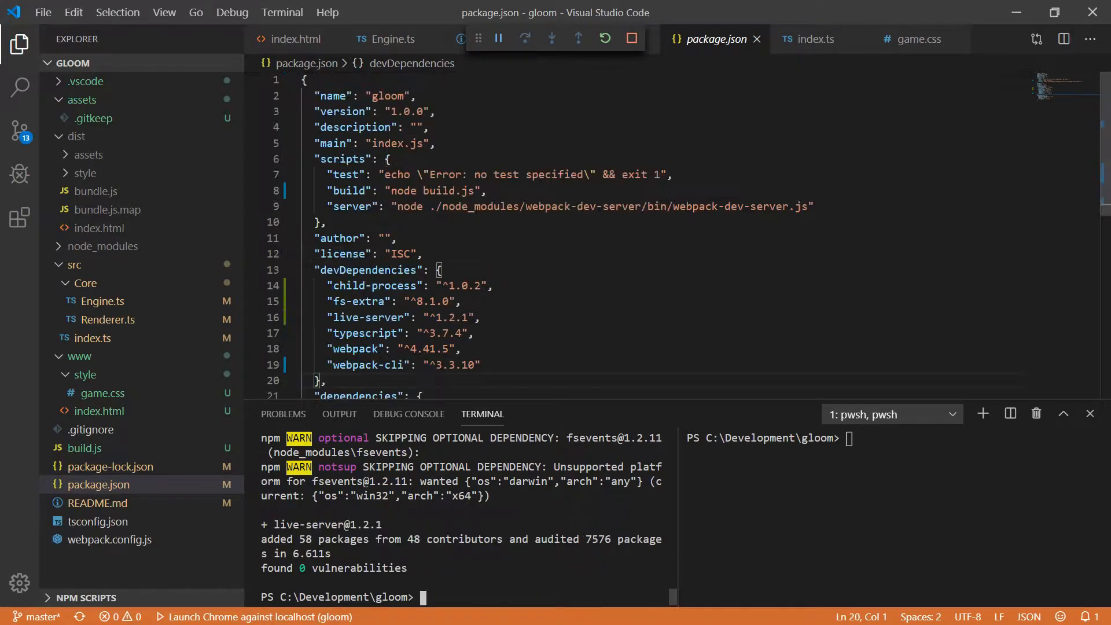
pyautogui.moveTo(344, 190)
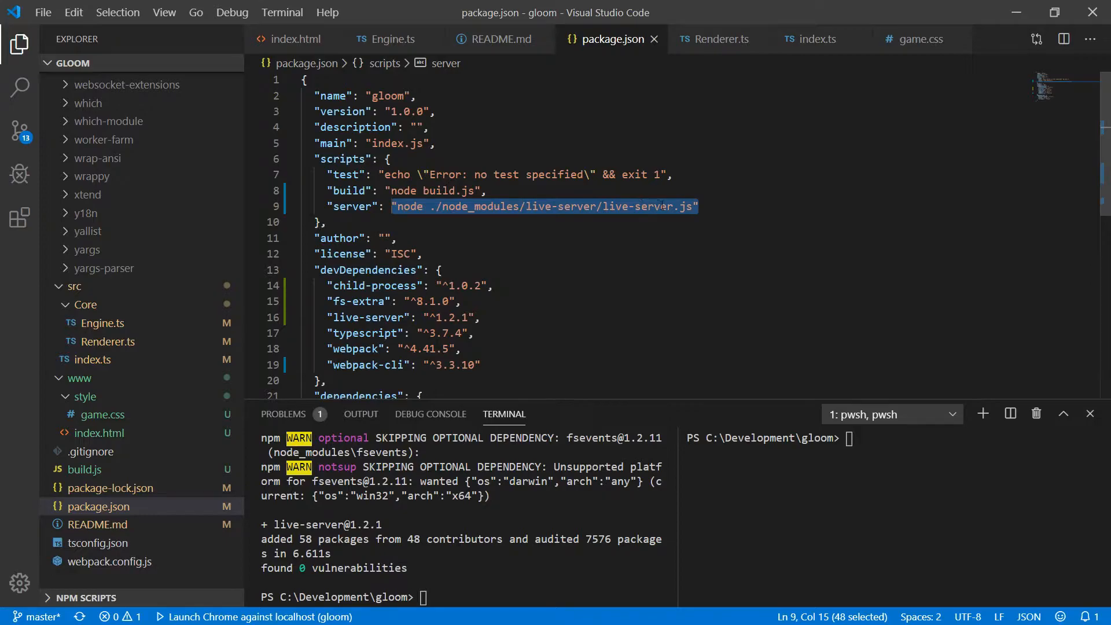
pyautogui.write('npm run server')
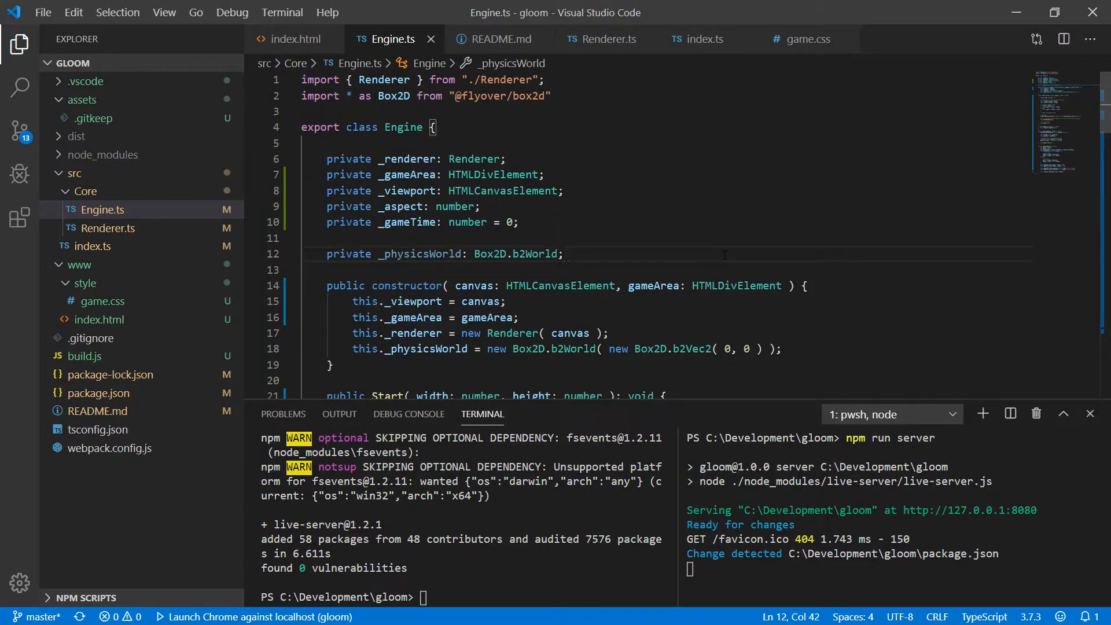
# Declare private _camera and _scene fields imported from three, under a '// TODO: move these' comment.
pyautogui.write('private _camera: PerspectiveCamera;')
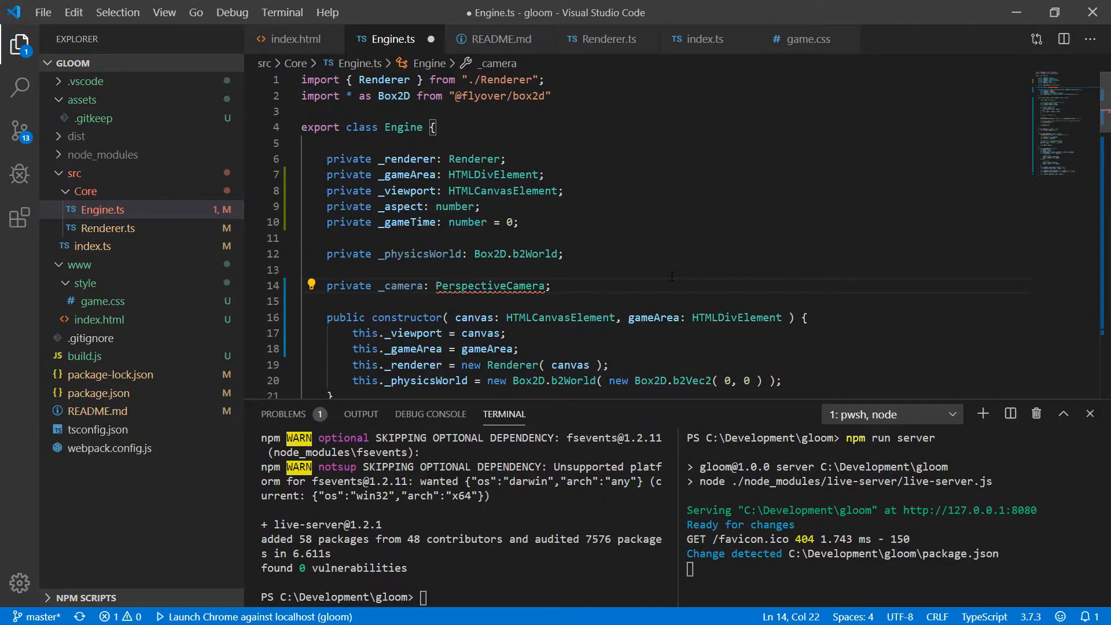
pyautogui.write('import { PerspectiveCamera } from "three";')
pyautogui.click(667, 301)
pyautogui.write('private _scene: Scene;')
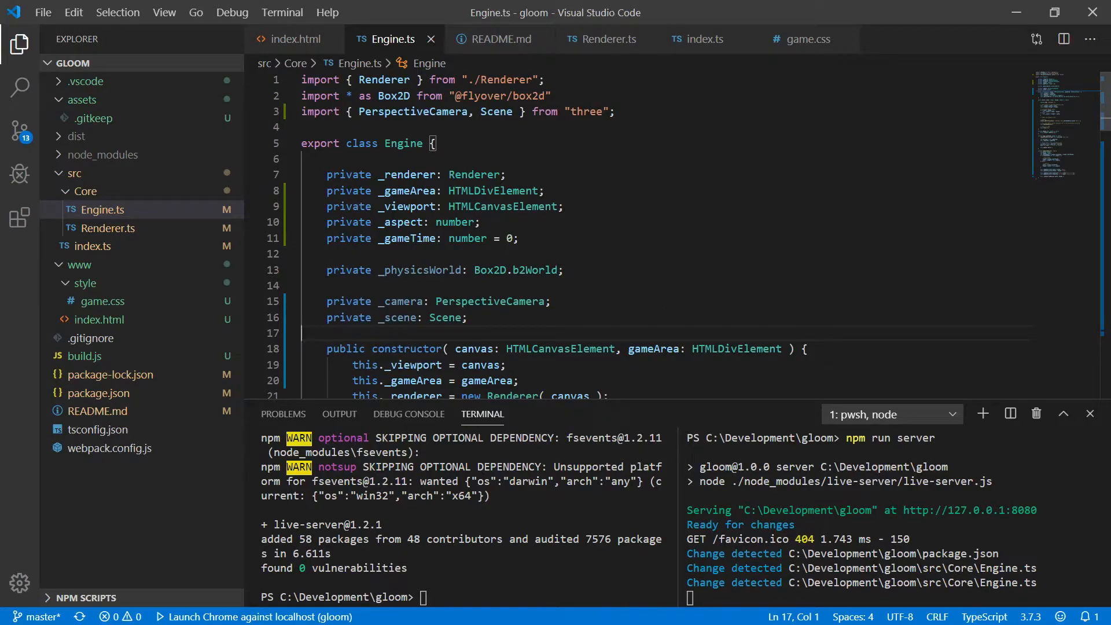
pyautogui.scroll(-3)
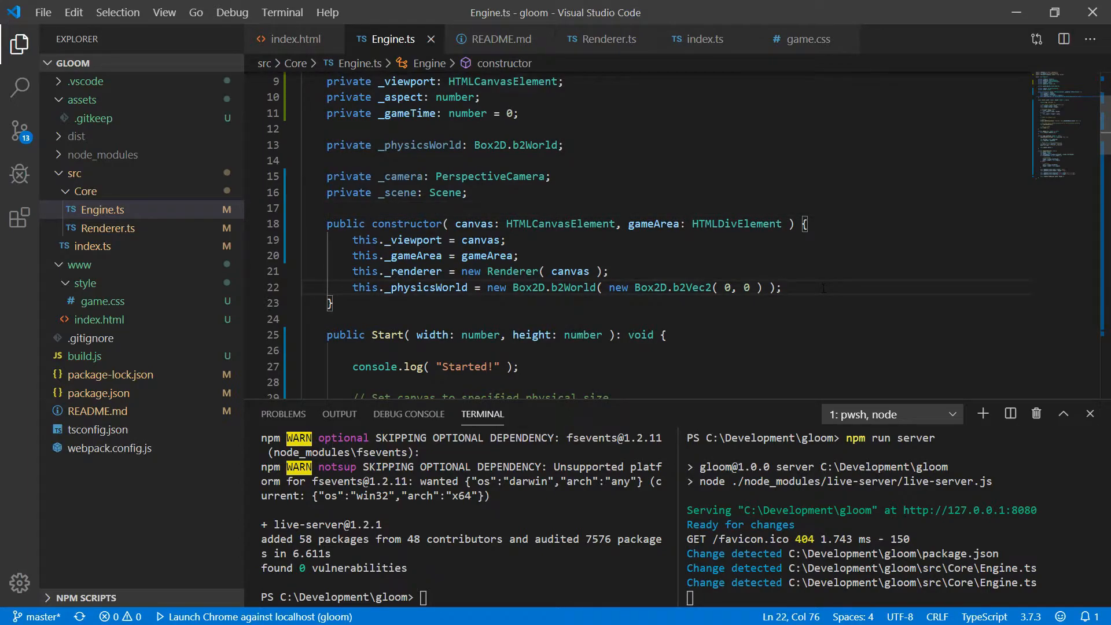
pyautogui.write('// TODO: move these')
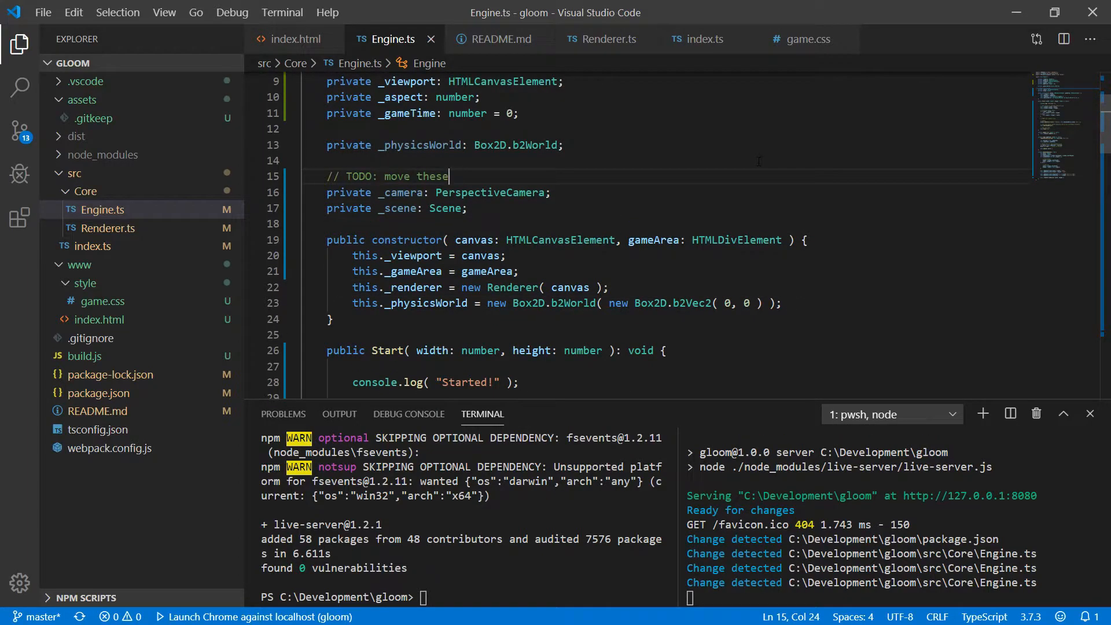
pyautogui.scroll(-3)
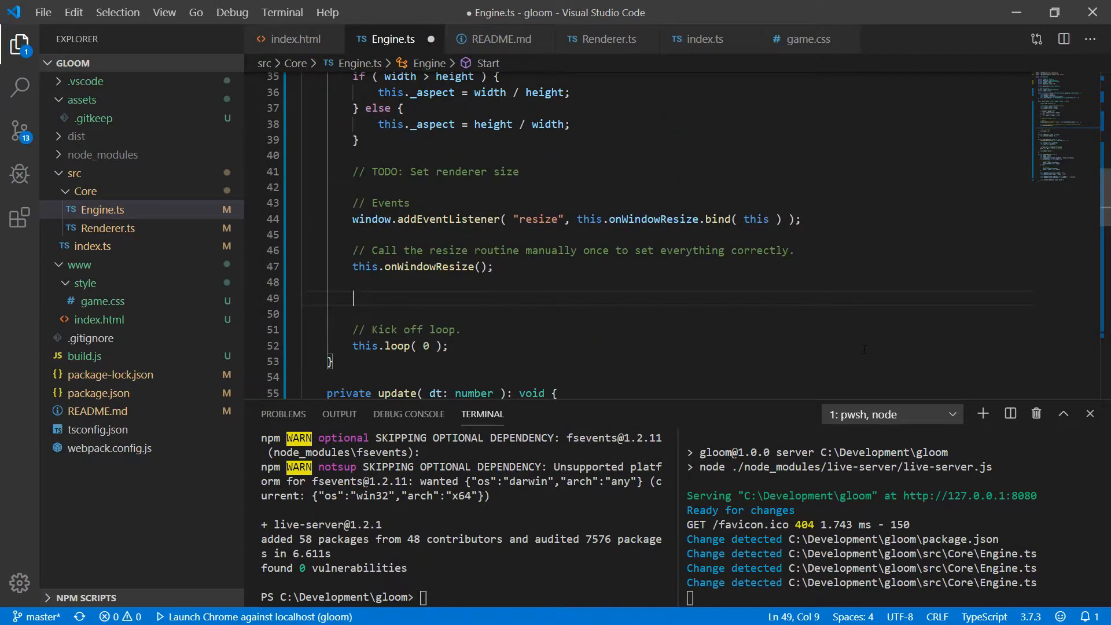
# In Start(), create a PerspectiveCamera(45, this._aspect, 0.1, 1000) and a new Scene.
pyautogui.write('this._camera')
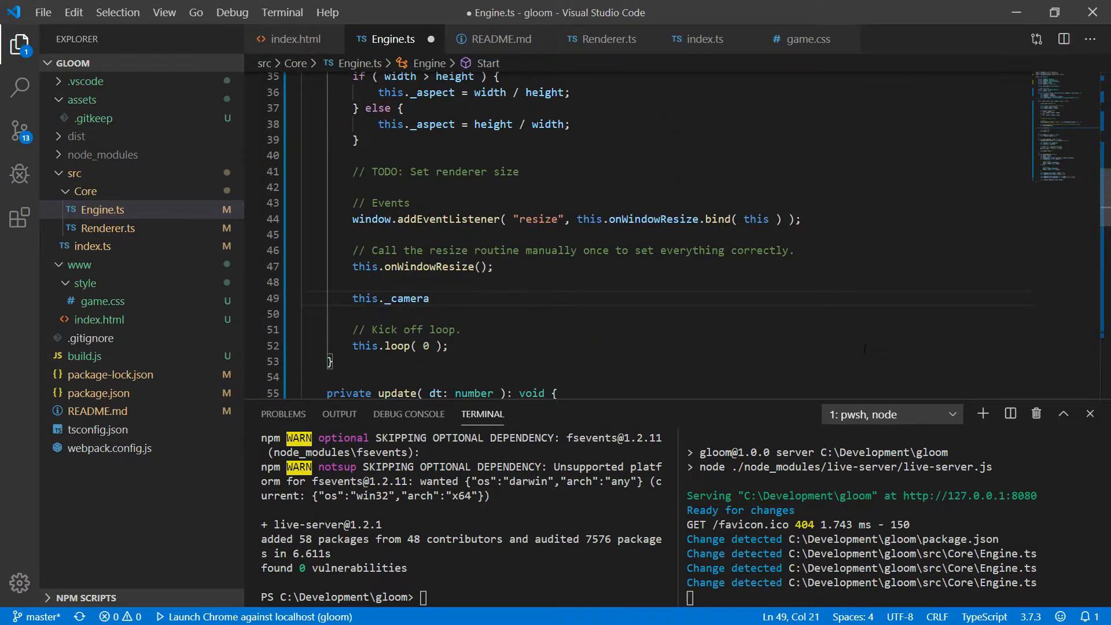
pyautogui.write('=new PerspectiveCamera()')
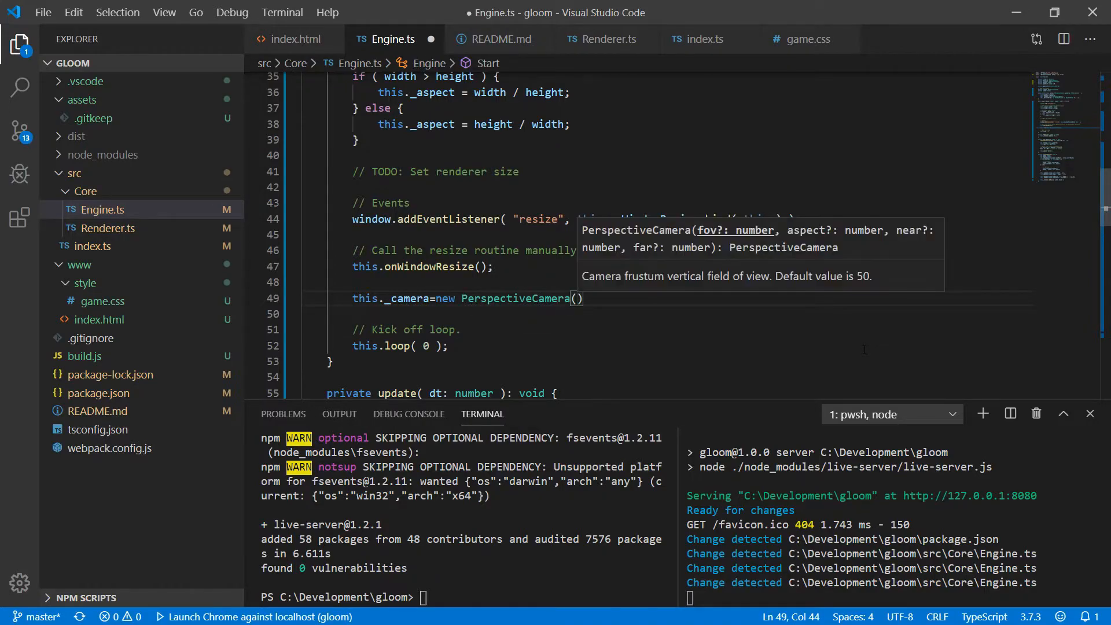
pyautogui.write('45')
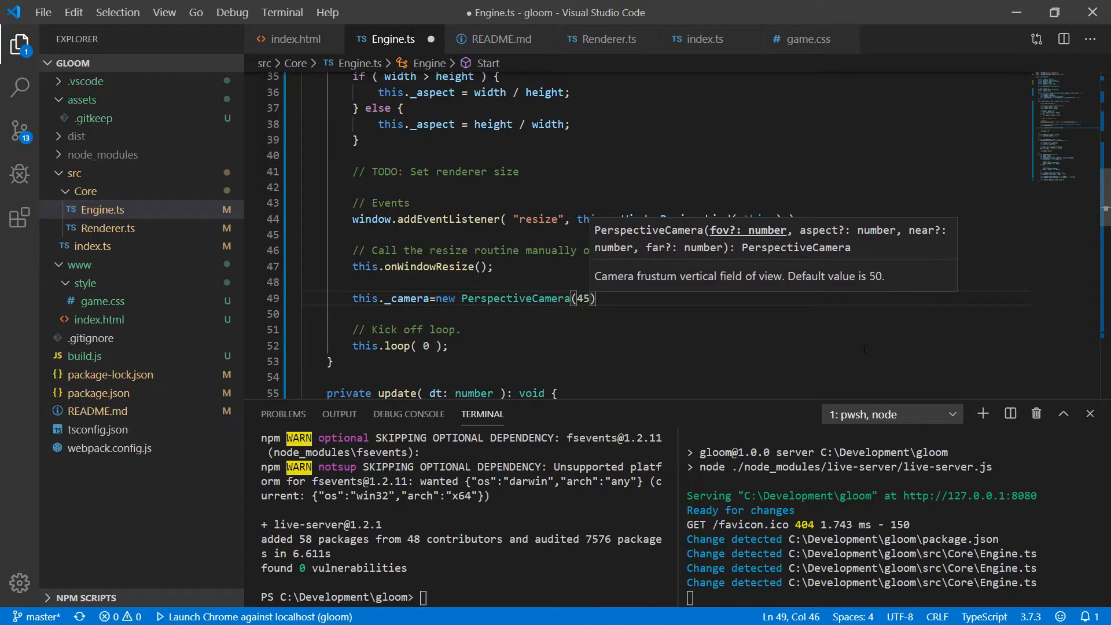
pyautogui.write(', this._aspect,')
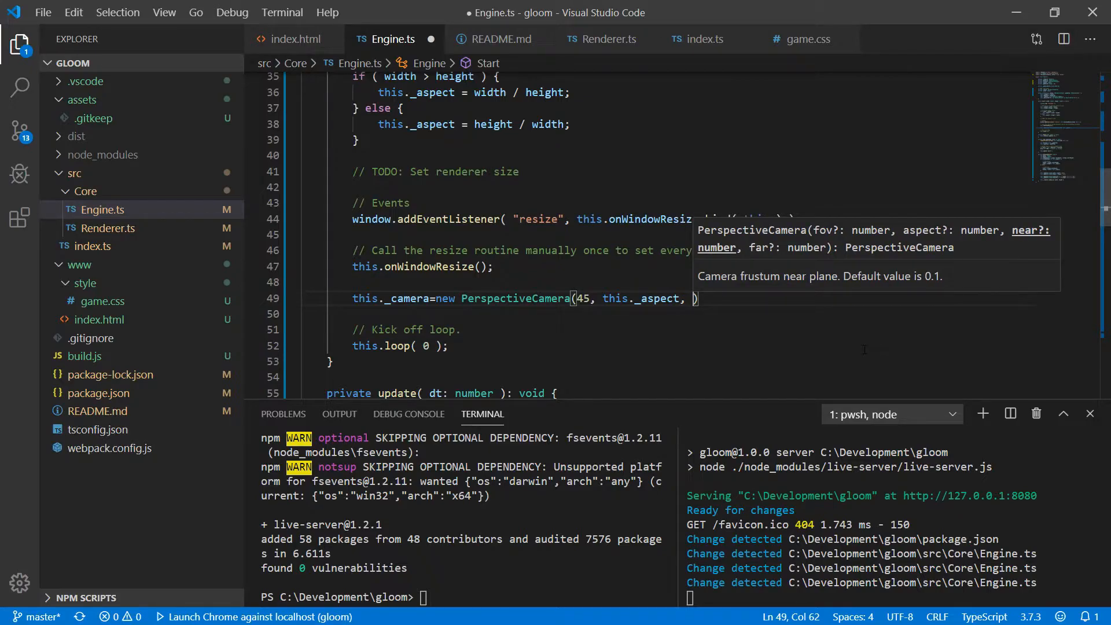
pyautogui.write('0.1, 1000')
pyautogui.write('this._camera.position.set( 0, 0, 10 );')
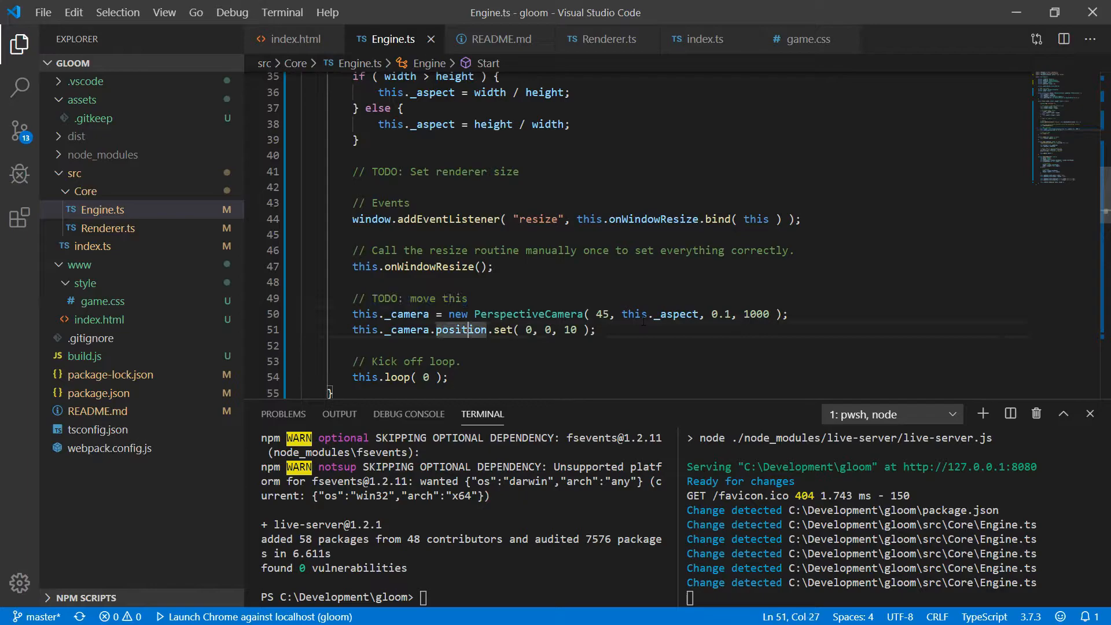
pyautogui.write('this._scene = new Scene();')
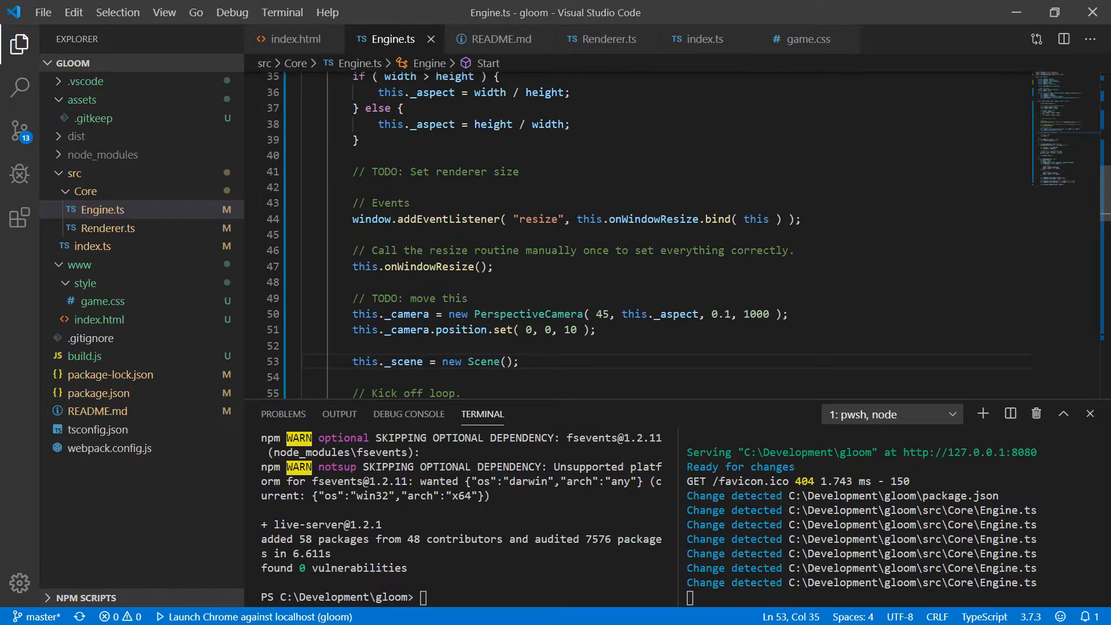
pyautogui.moveTo(604, 39)
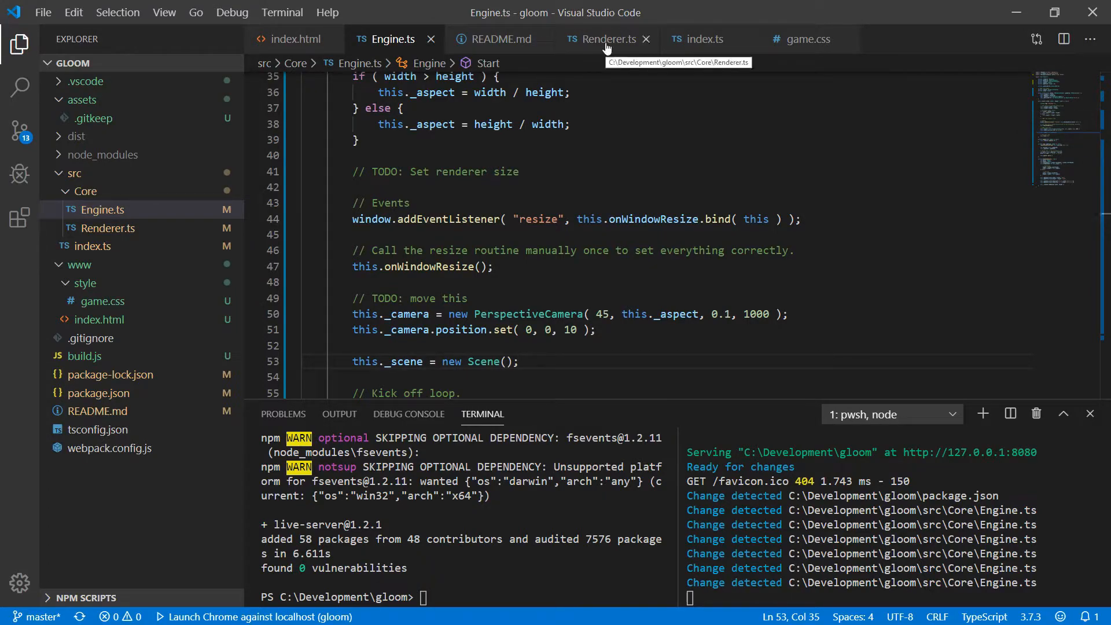
# In Renderer.ts, make Render call this._internal.render(scene, camera), then return to Engine.ts.
pyautogui.click(605, 40)
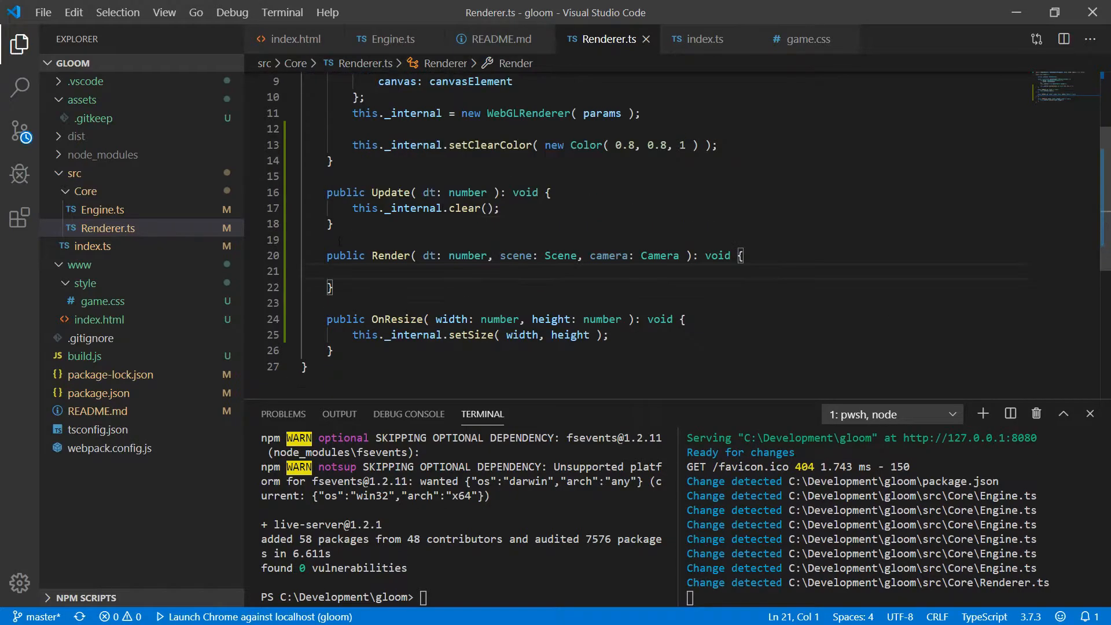
pyautogui.doubleClick(427, 255)
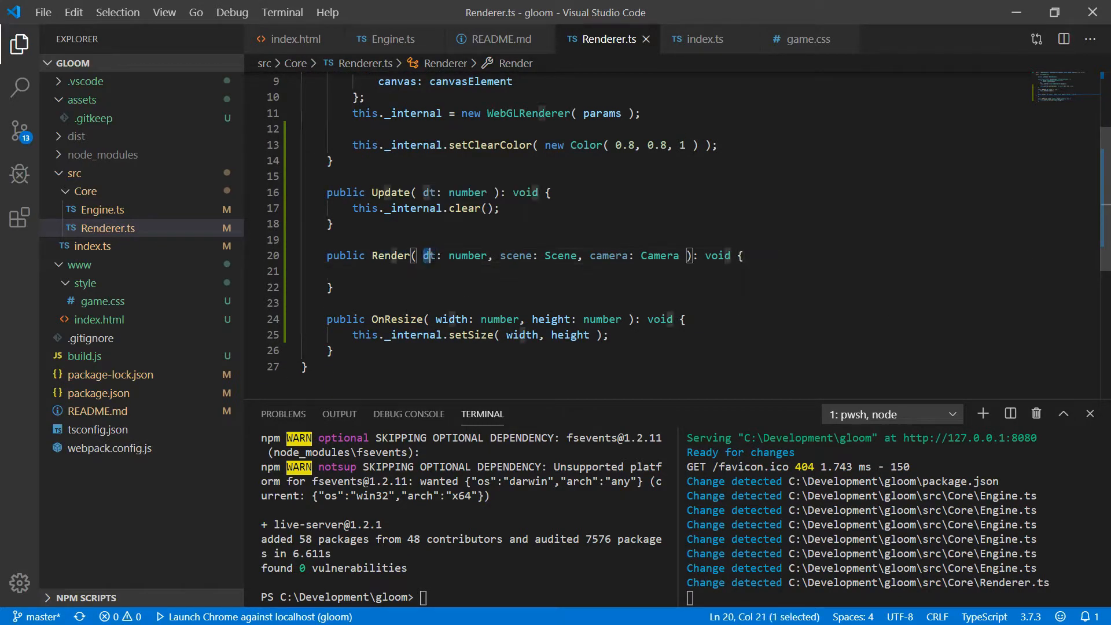
pyautogui.doubleClick(428, 254)
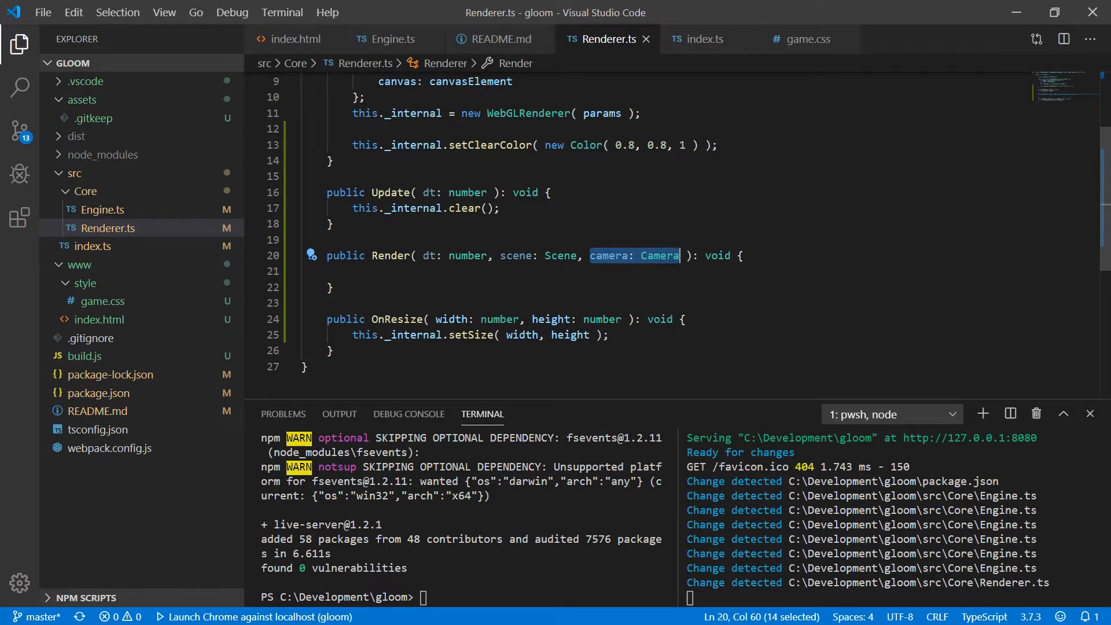
pyautogui.write('this._internal.render( scene, camera );')
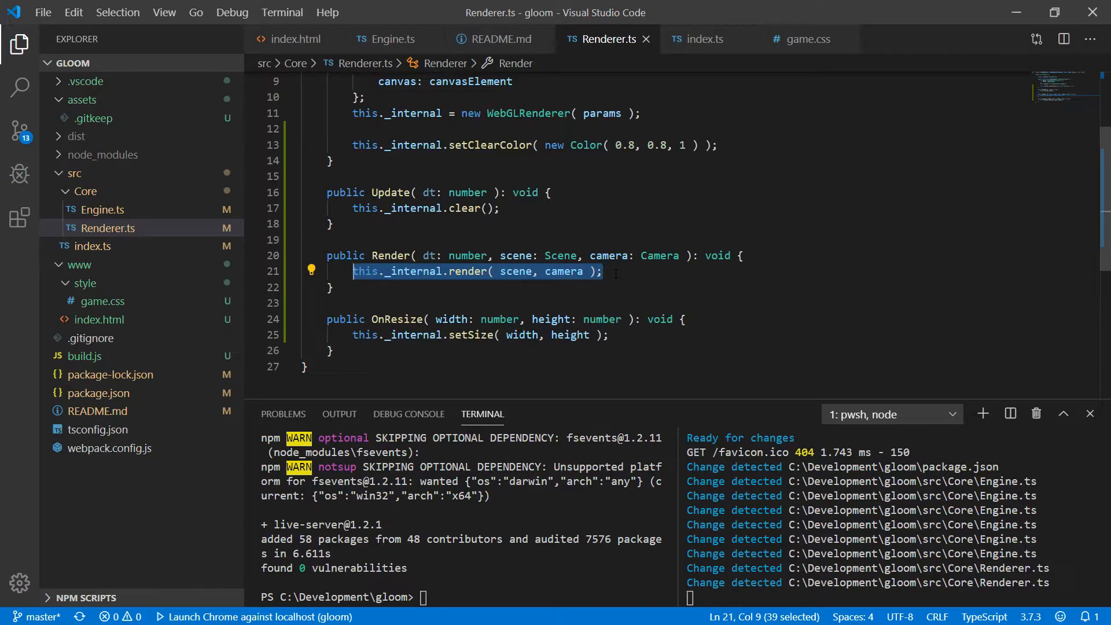
pyautogui.click(387, 40)
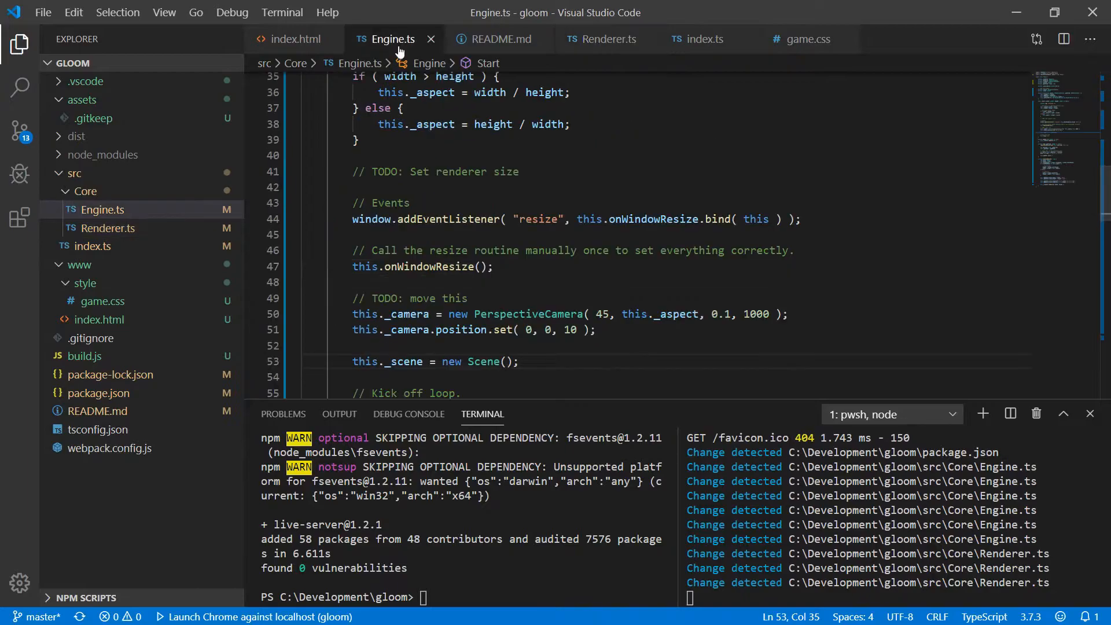
# In update(), call this._renderer.Render(dt, this._scene, this._camera).
pyautogui.scroll(-3)
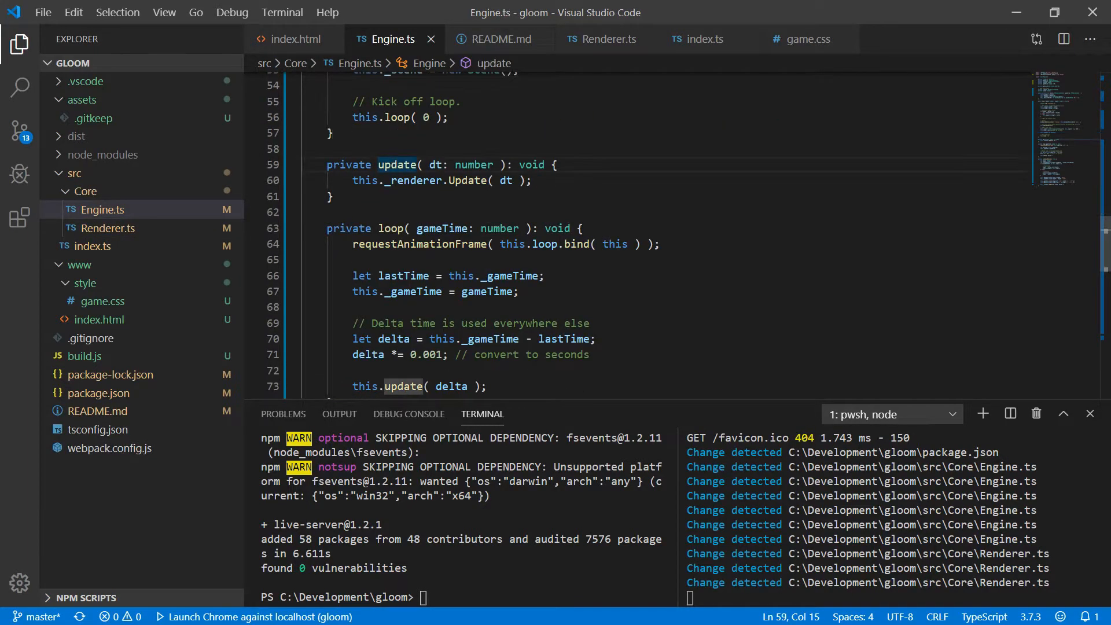
pyautogui.write('this._renderer.Render')
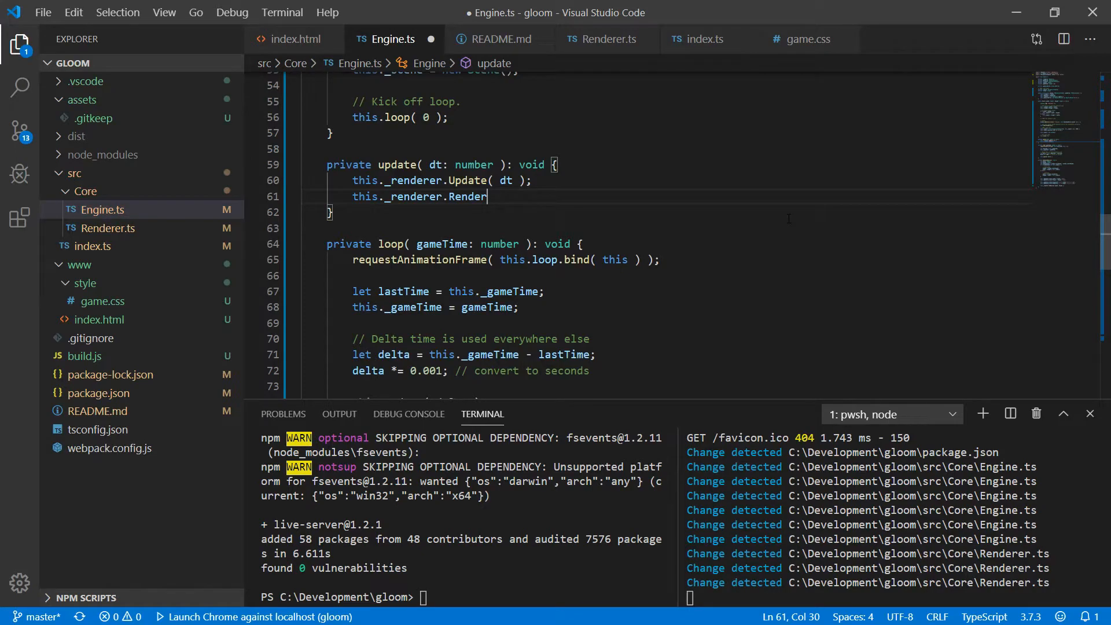
pyautogui.write('(dt, this._scene')
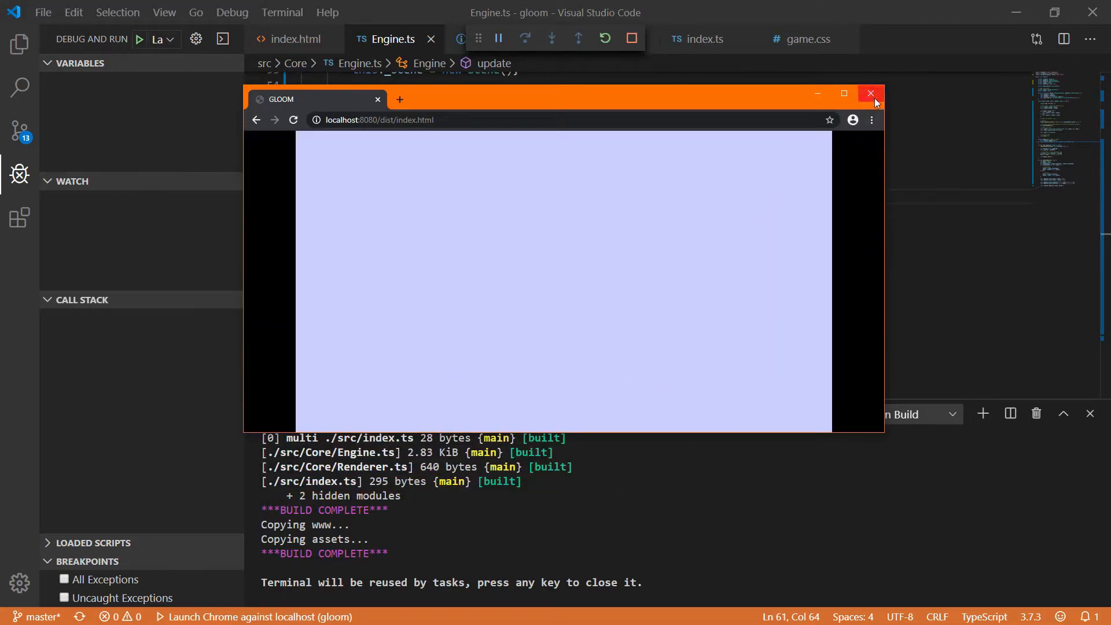
# Close the game window and add a test PlaneGeometry(1, 1, 1, 1) in Start.
pyautogui.click(870, 94)
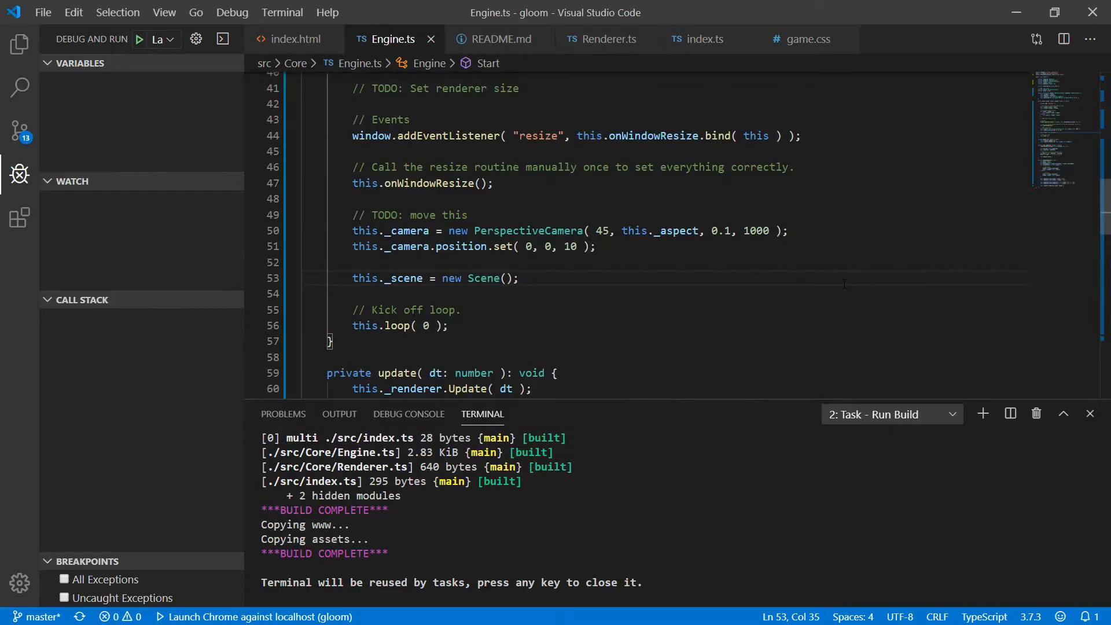
pyautogui.write('// Test geometry')
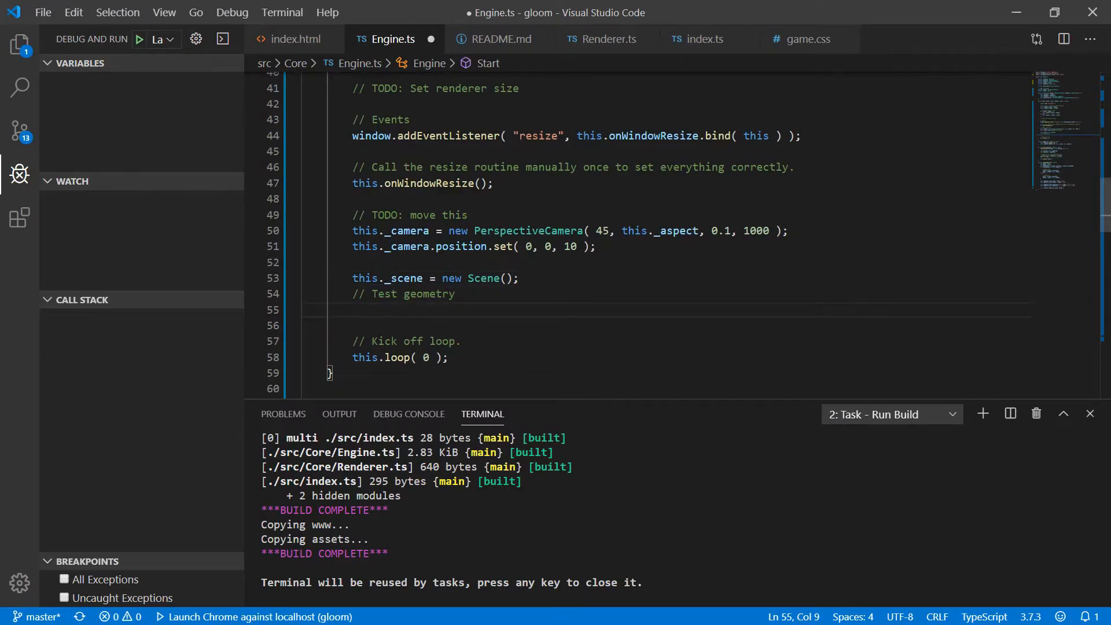
pyautogui.write('let geometry = new PlaneGeometry(')
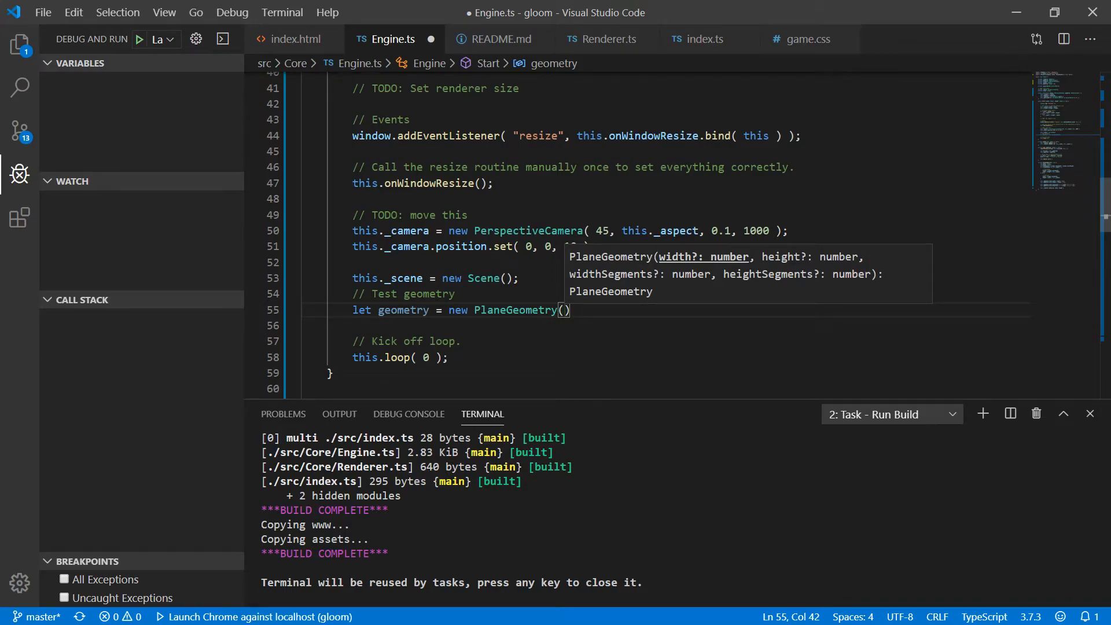
pyautogui.write('1, 1')
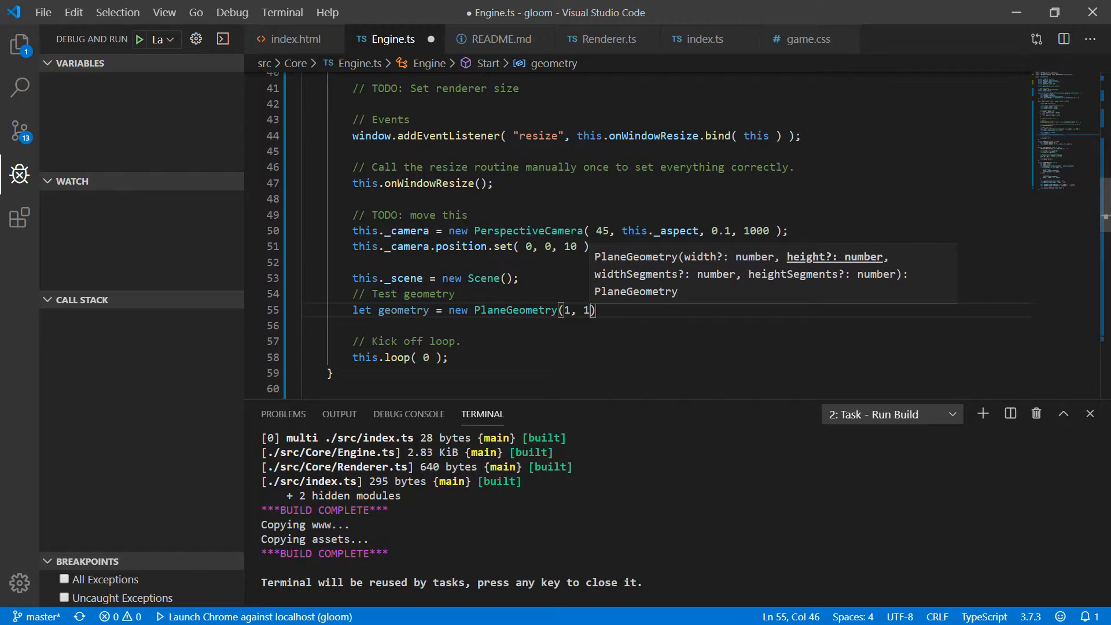
pyautogui.write(', 1,')
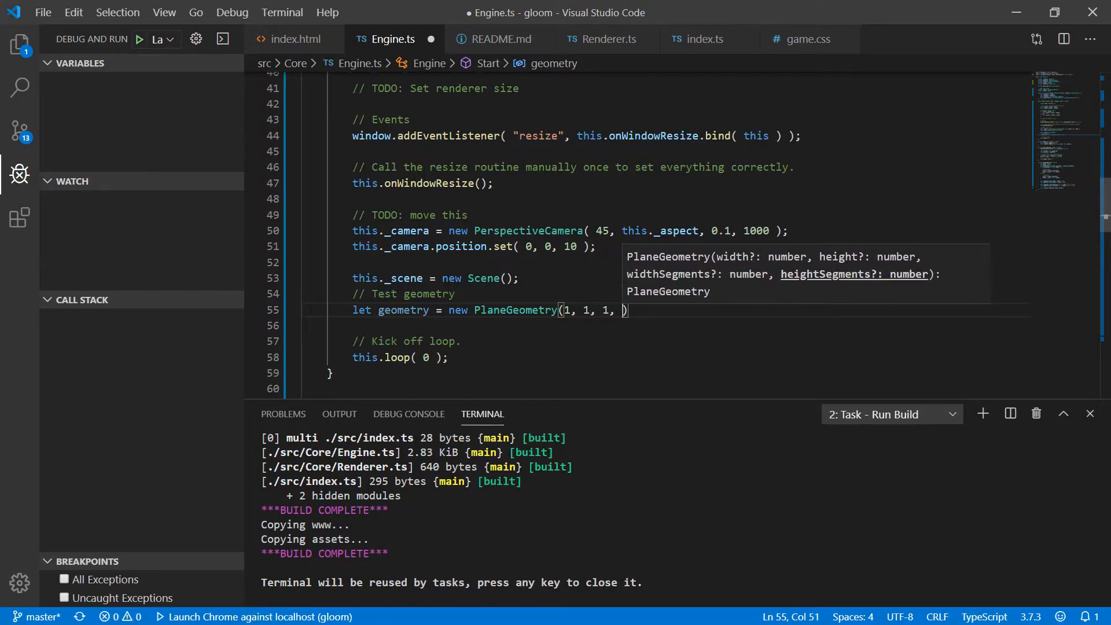
pyautogui.write('1')
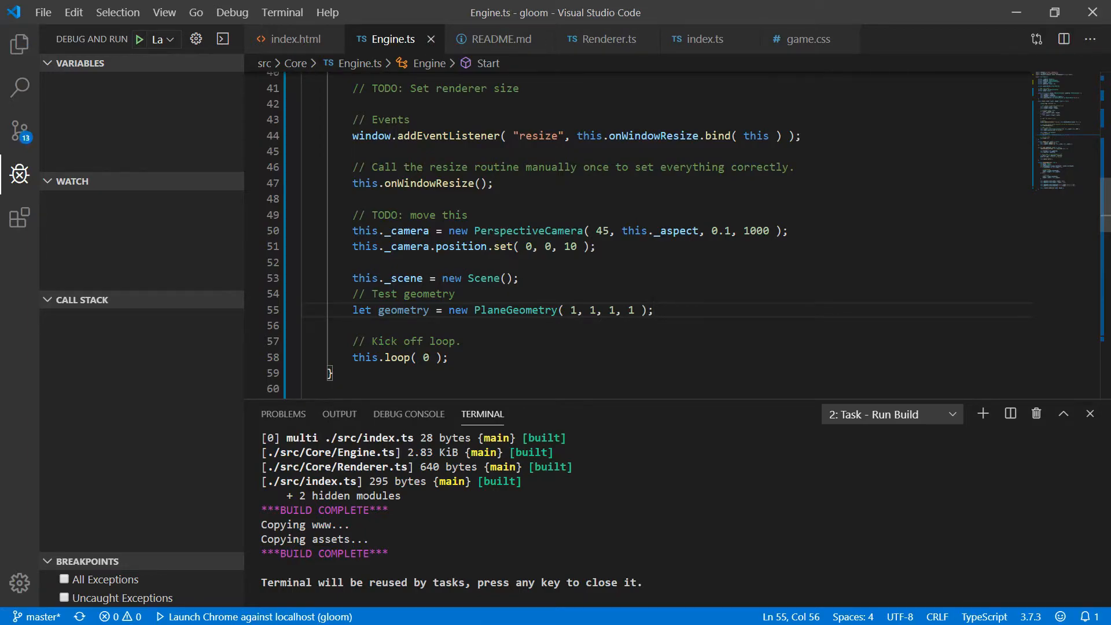
# Create a MeshBasicMaterial with Color '#FF6600', build the mesh, and add it to the scene.
pyautogui.write('let material = new')
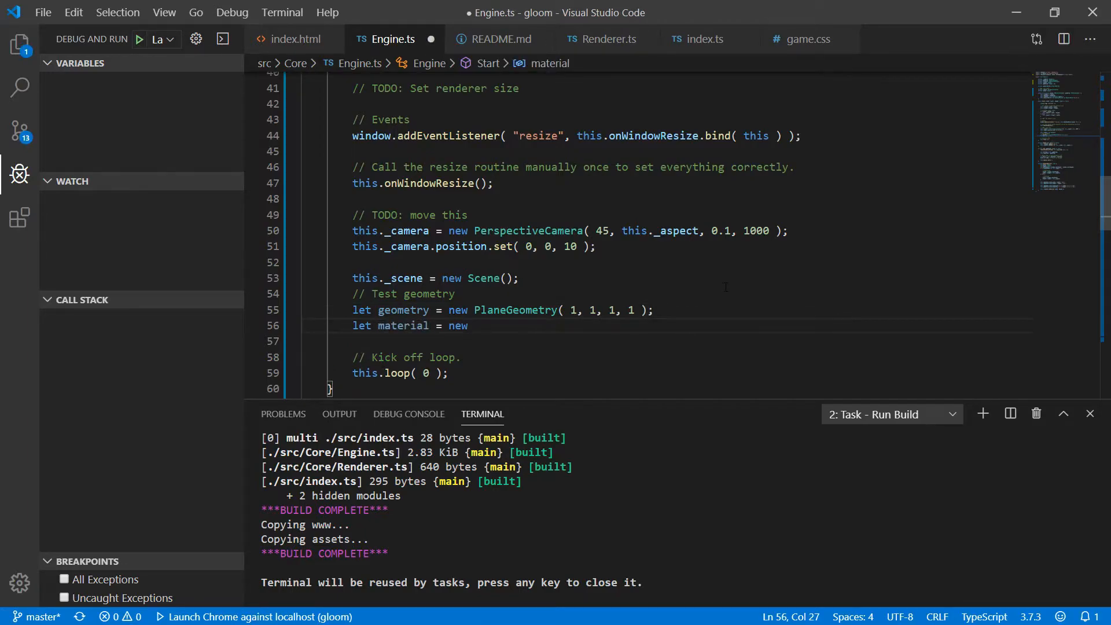
pyautogui.write('MeshBasicMaterial')
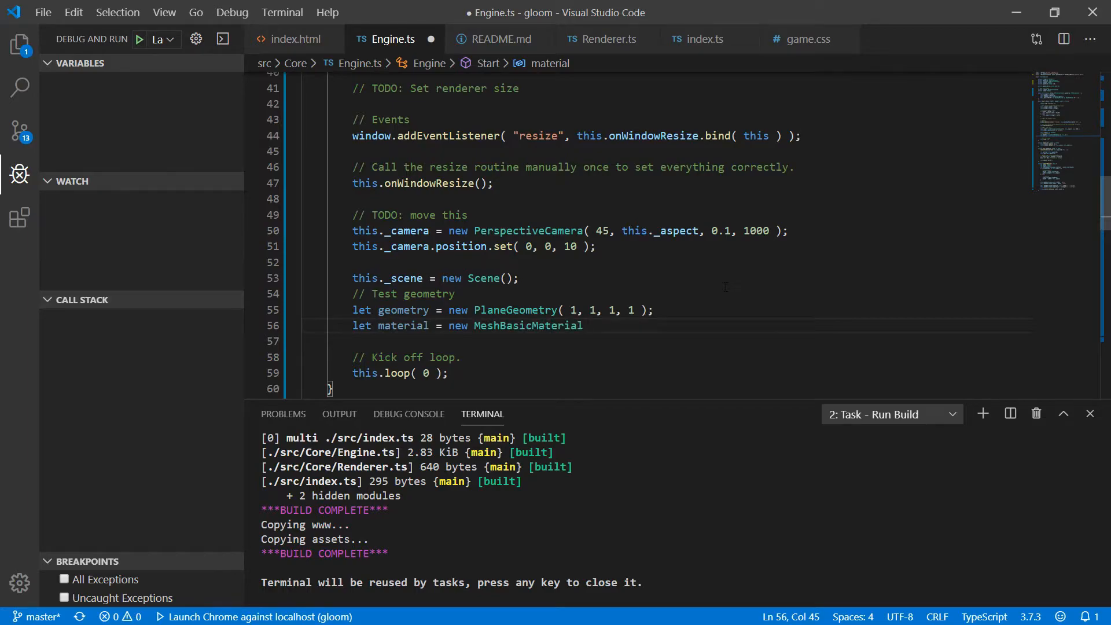
pyautogui.write('()')
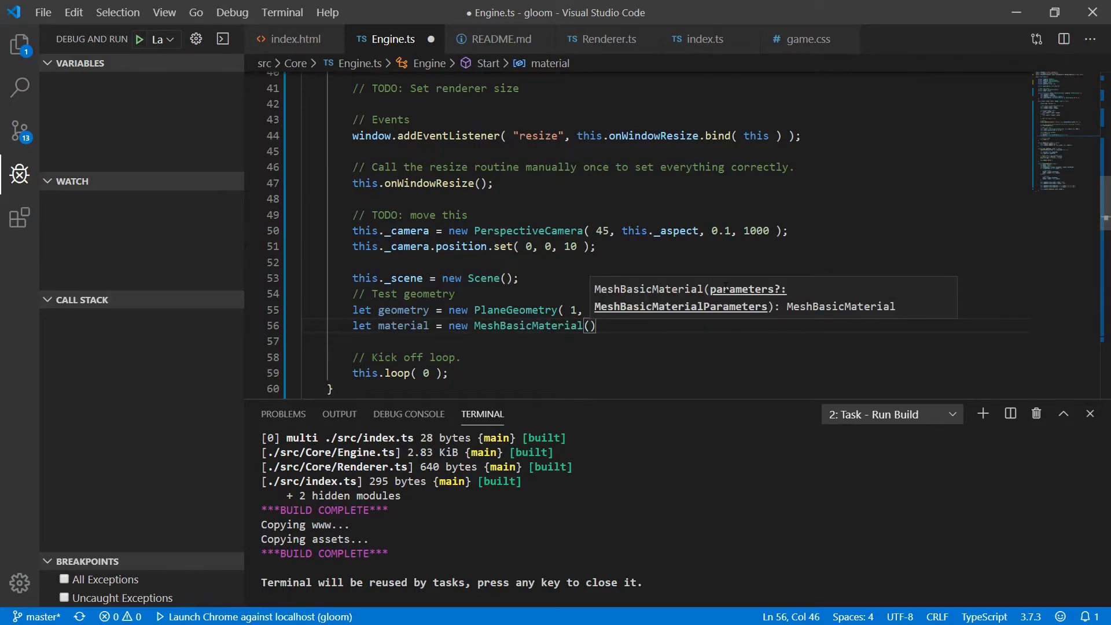
pyautogui.write('{')
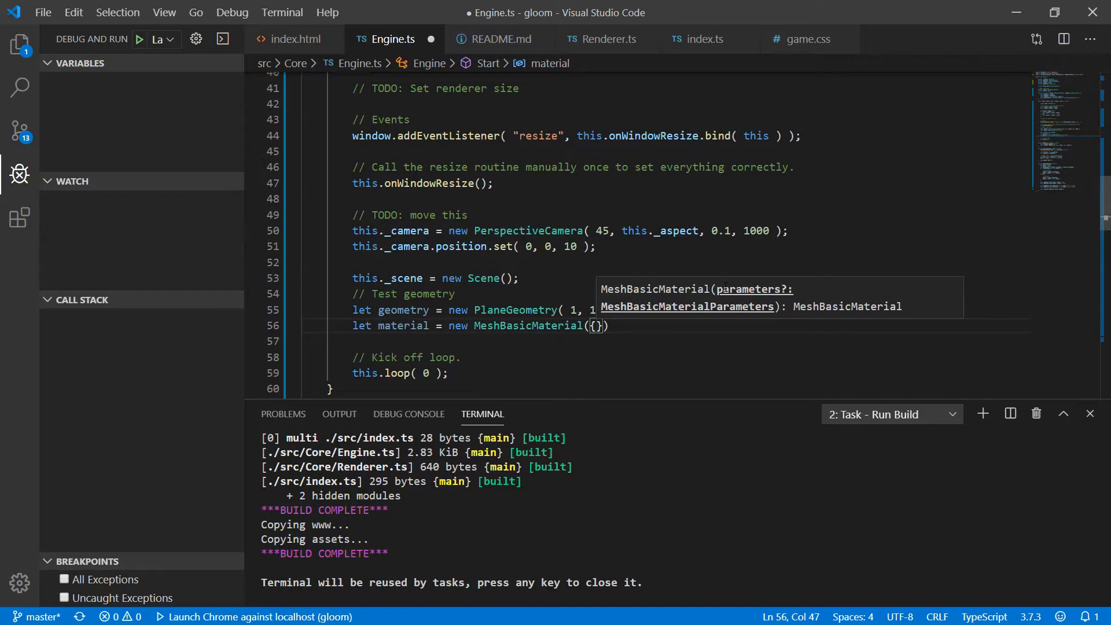
pyautogui.write('color:')
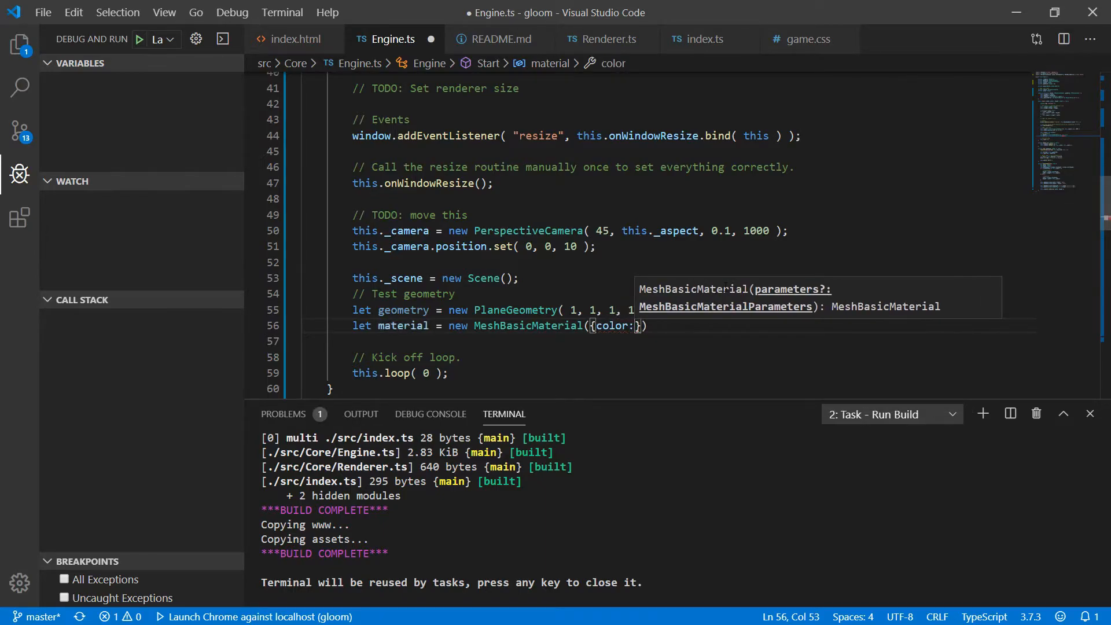
pyautogui.write('new Color()')
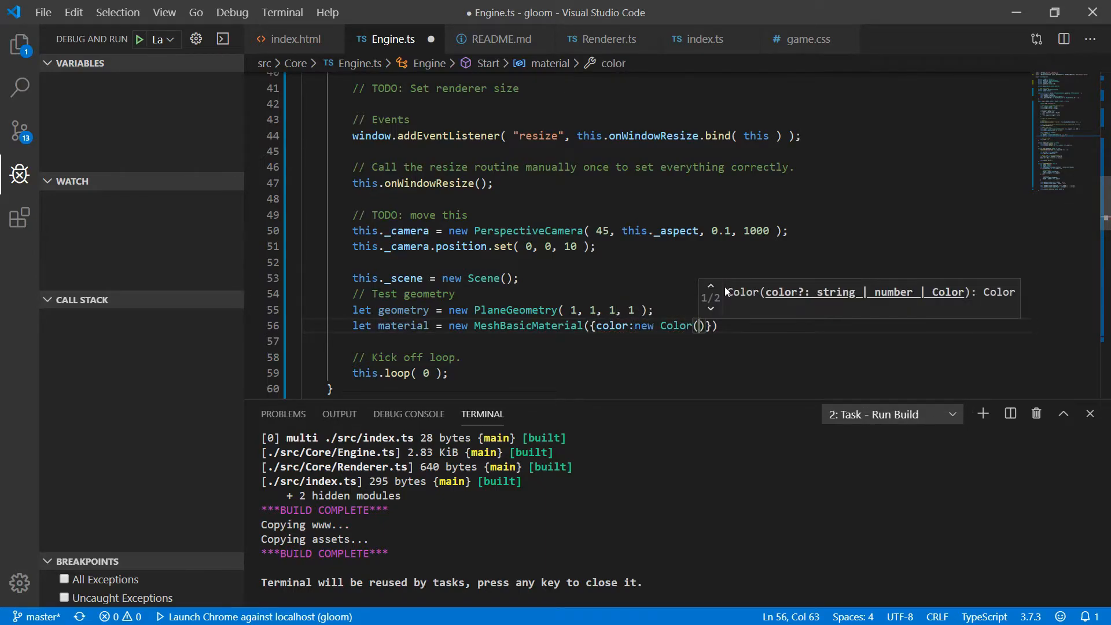
pyautogui.write('"#FF6600"')
pyautogui.write('let mesh = new Mesh( geometry, material );')
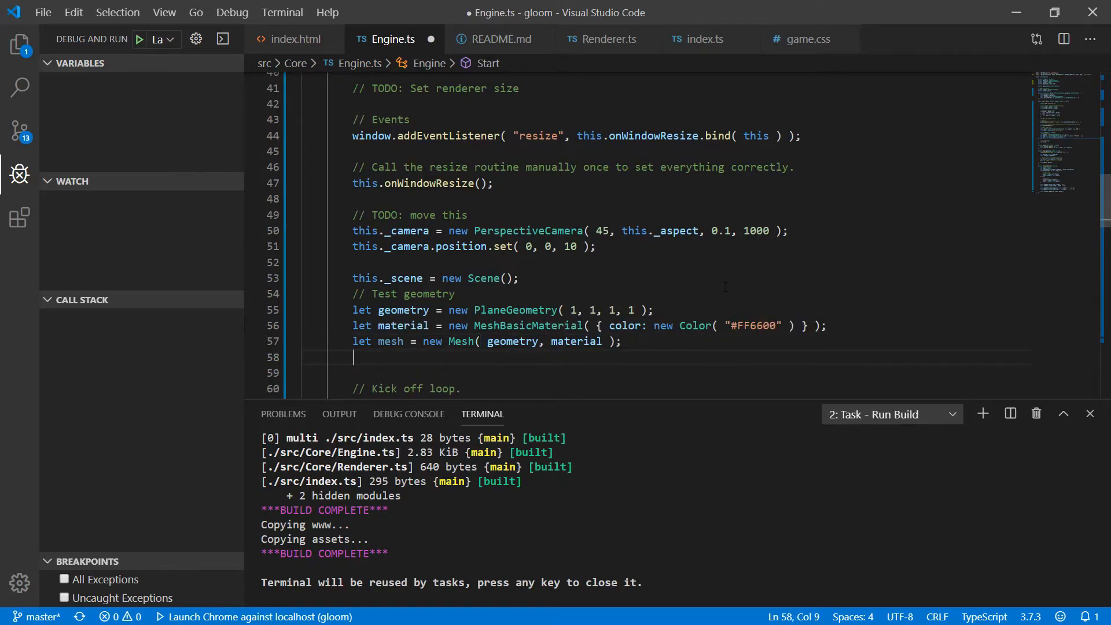
pyautogui.write('this._scene.add( mesh );')
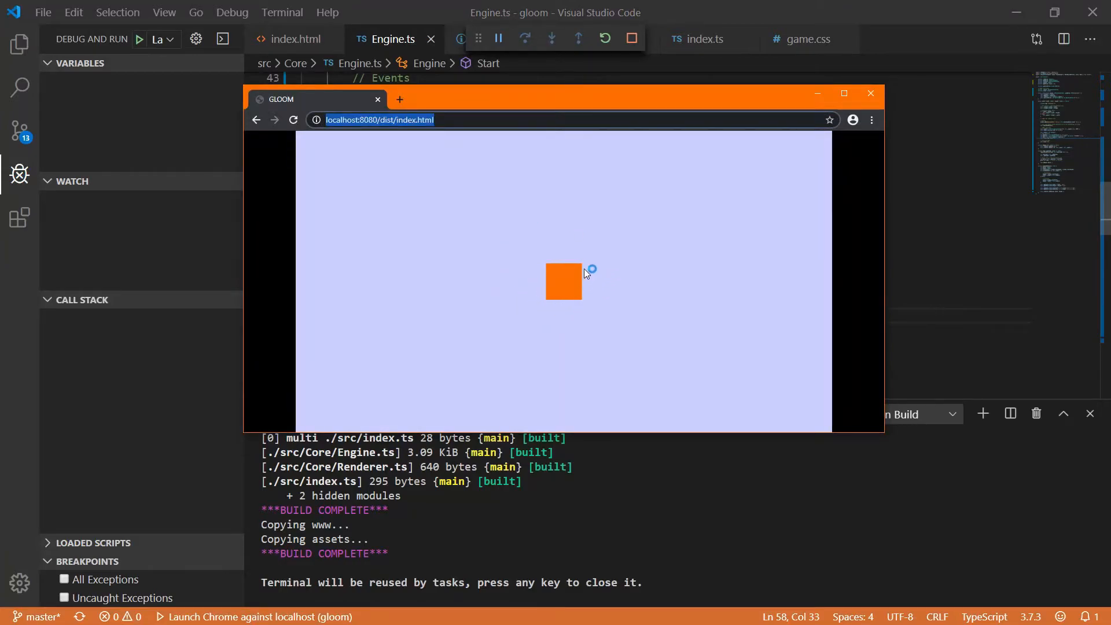
pyautogui.moveTo(572, 287)
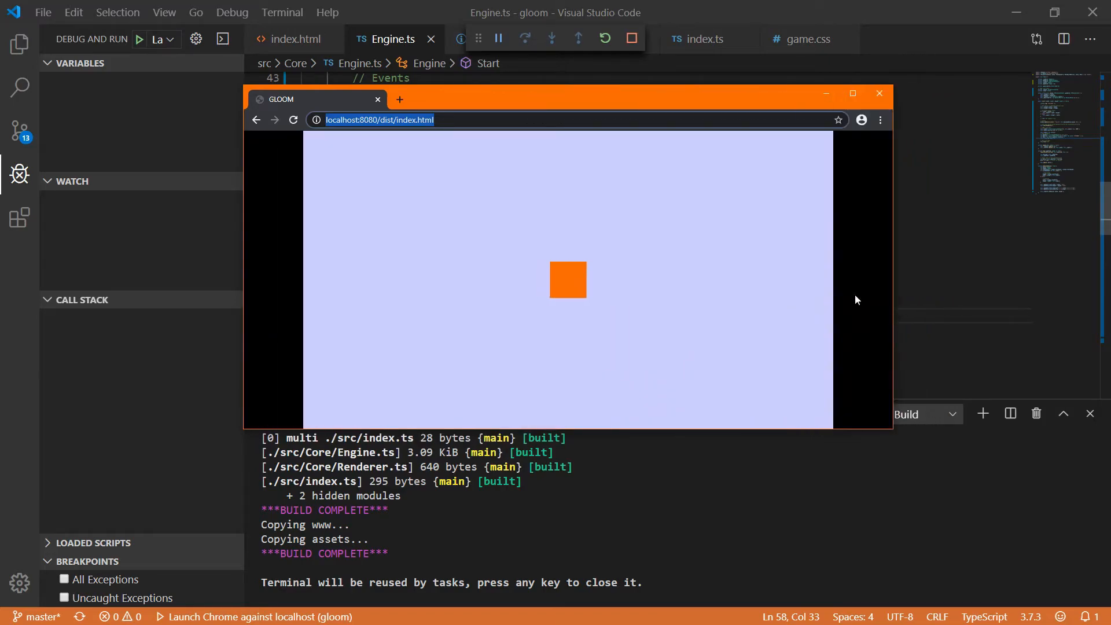
pyautogui.moveTo(651, 301)
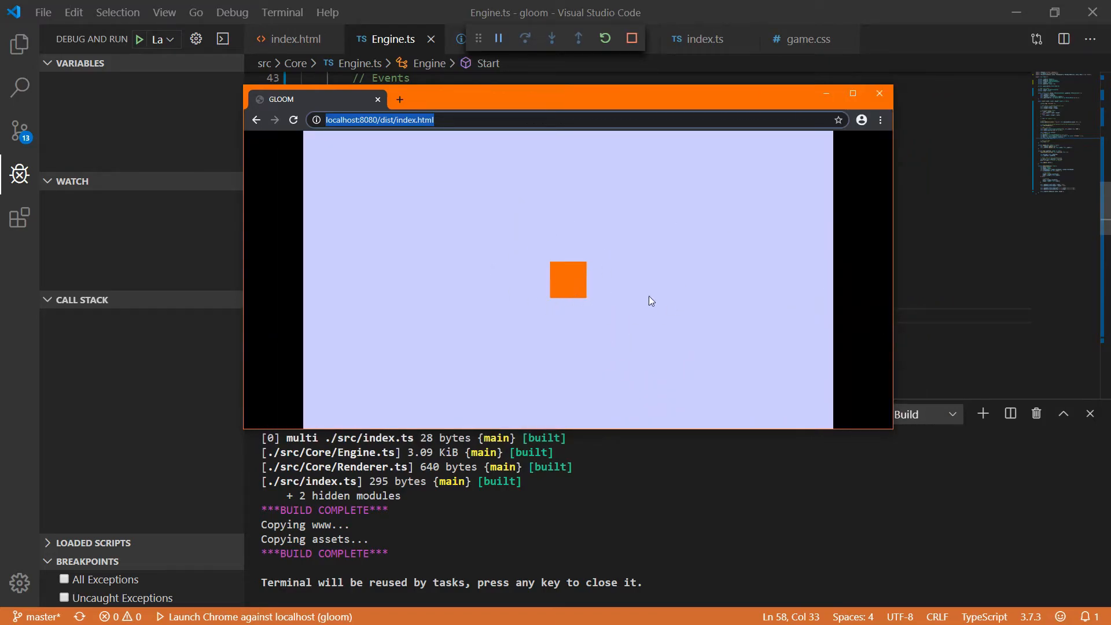
pyautogui.moveTo(519, 240)
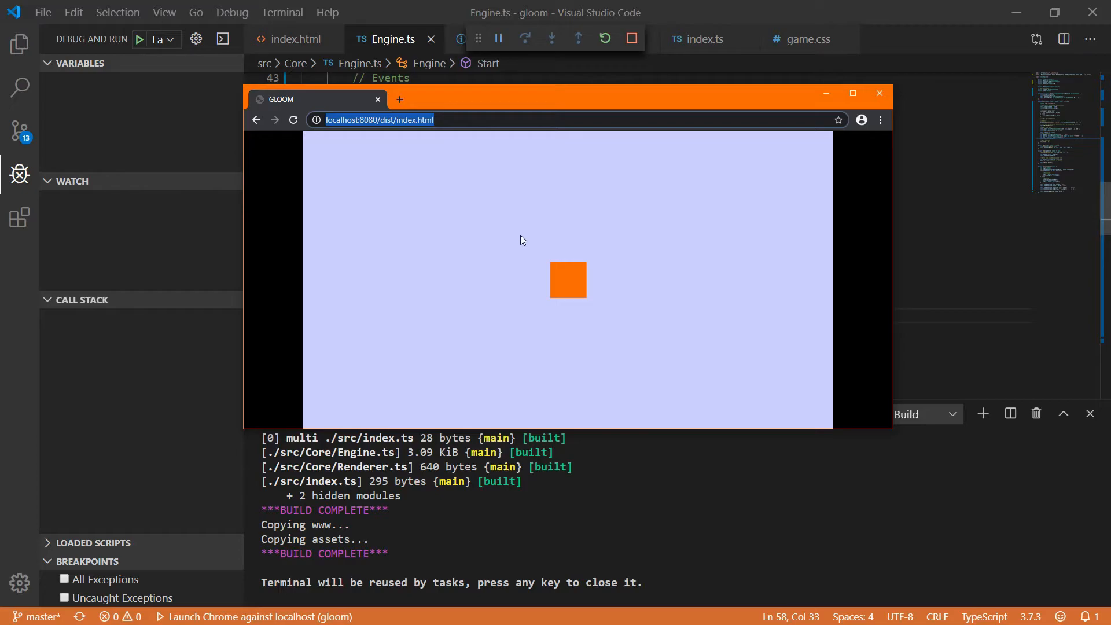
pyautogui.moveTo(865, 114)
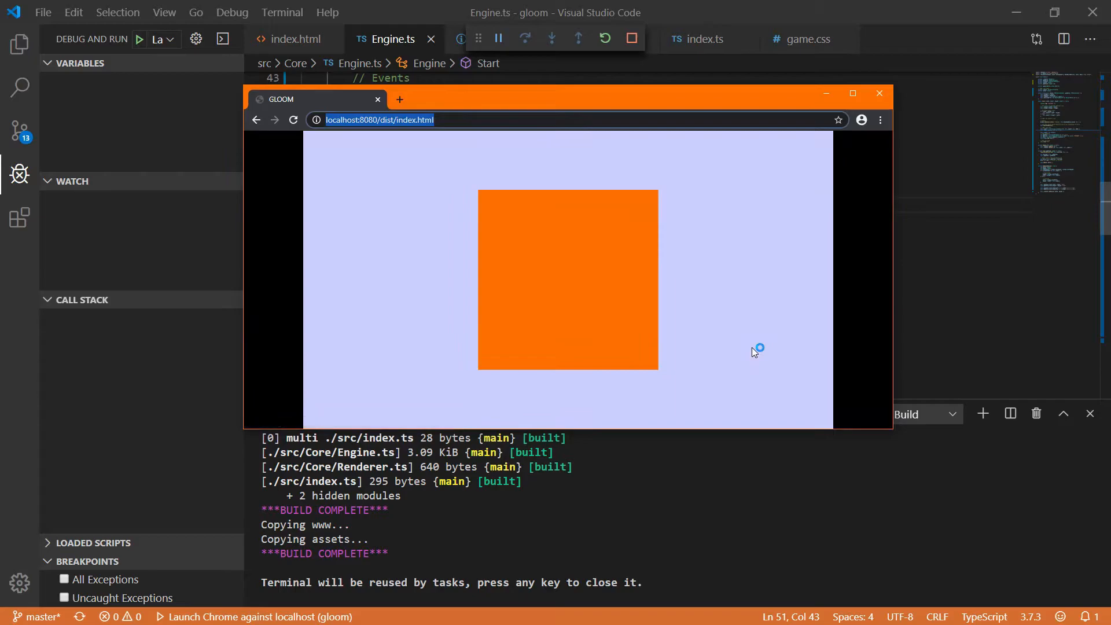
pyautogui.moveTo(488, 176)
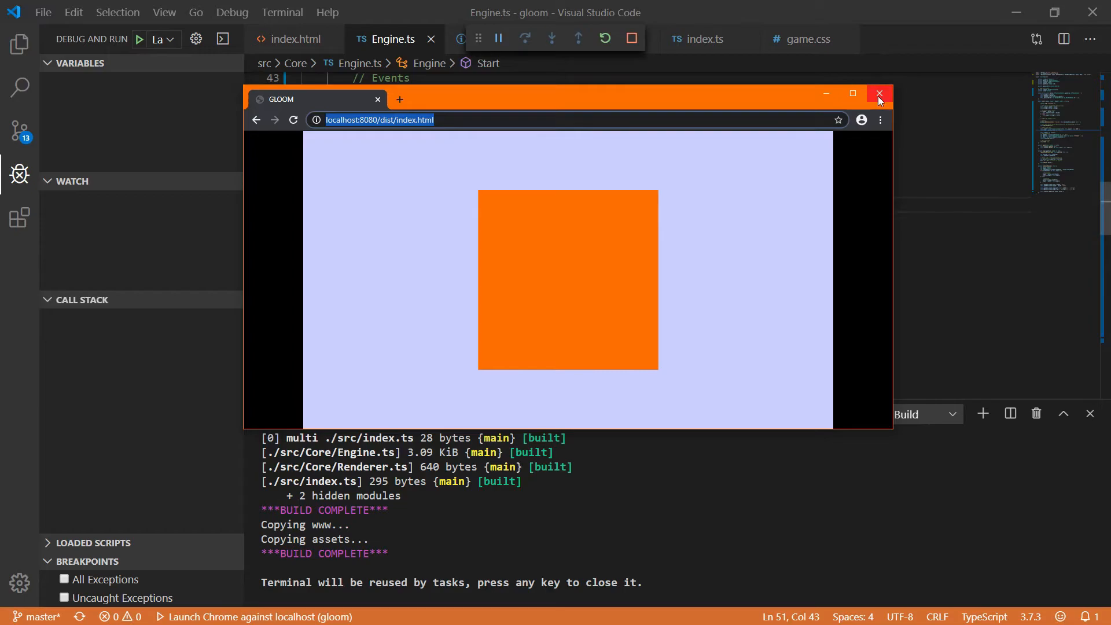
pyautogui.moveTo(878, 94)
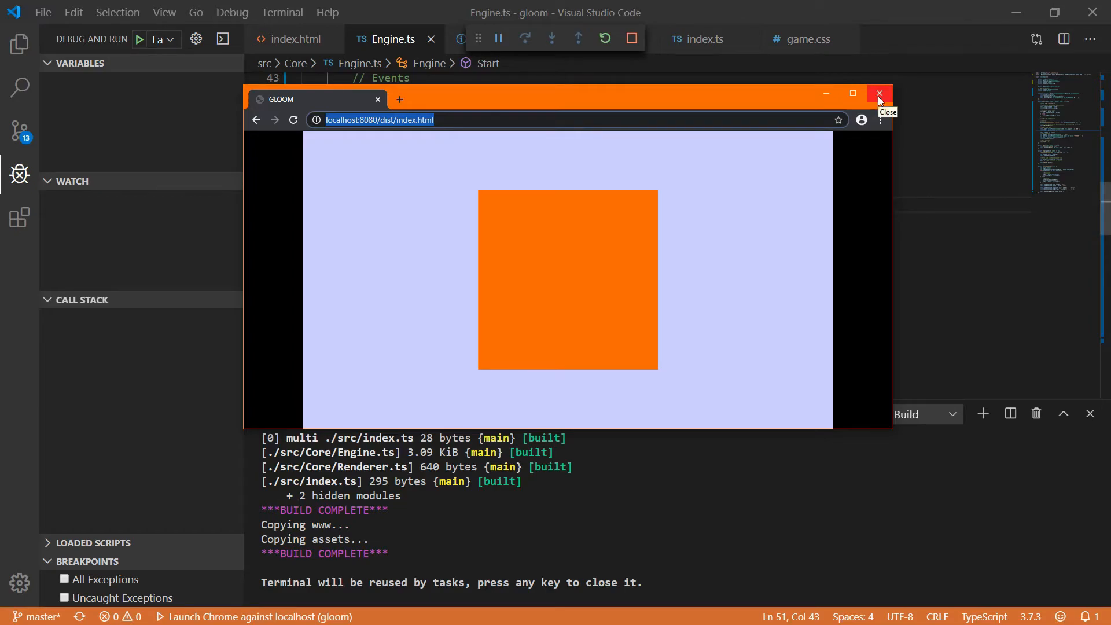
pyautogui.moveTo(880, 94)
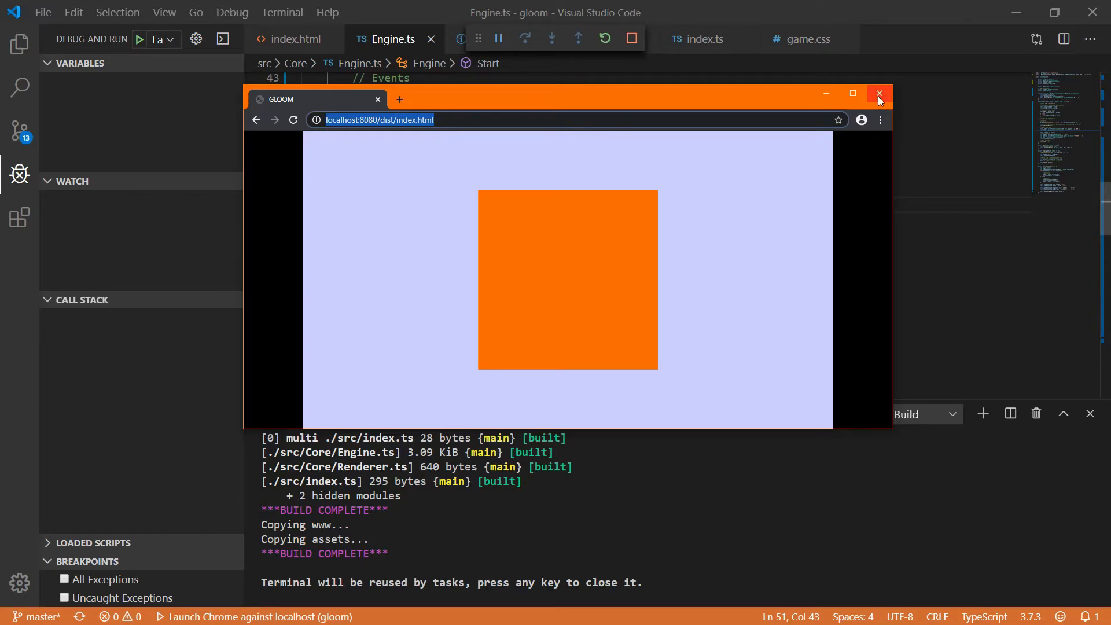
# Close the game window and create a new Utilities.ts file in src/Core.
pyautogui.click(880, 94)
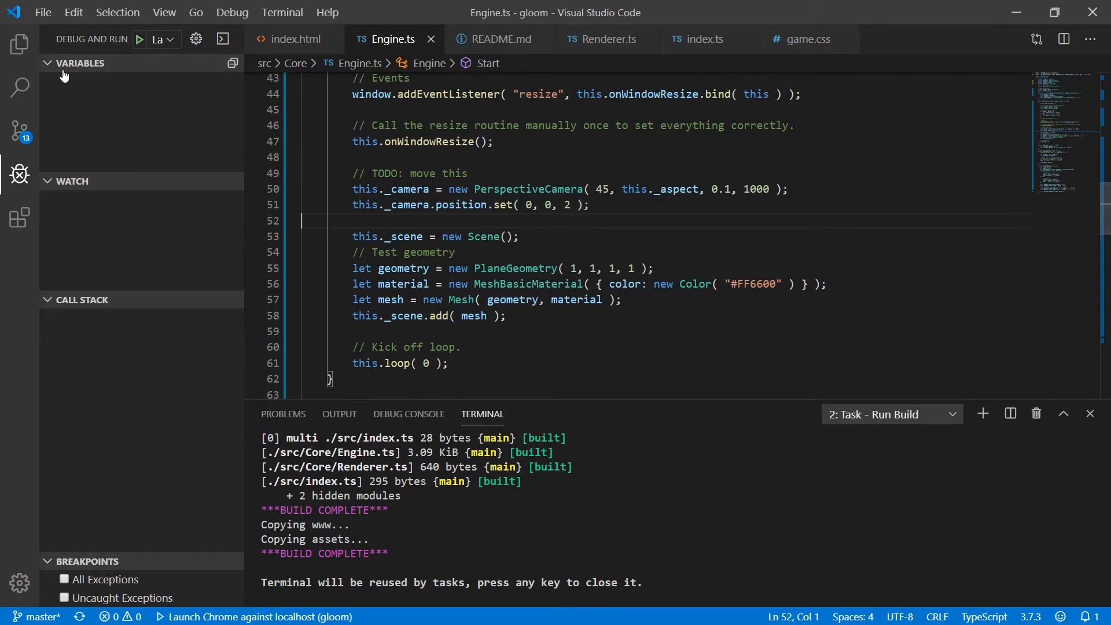
pyautogui.click(19, 44)
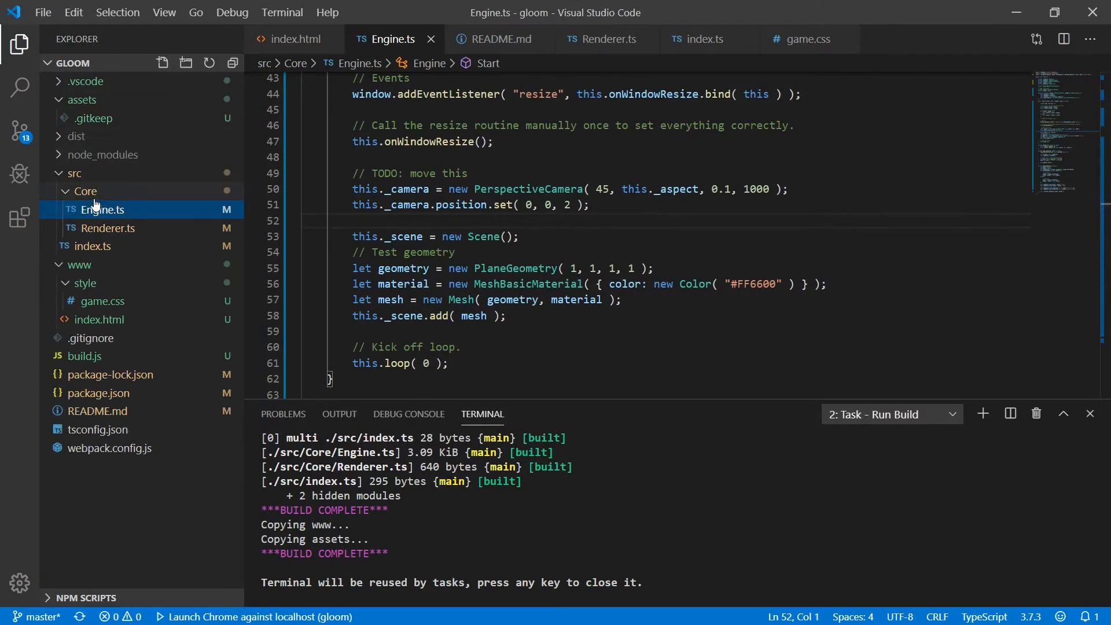
pyautogui.moveTo(74, 173)
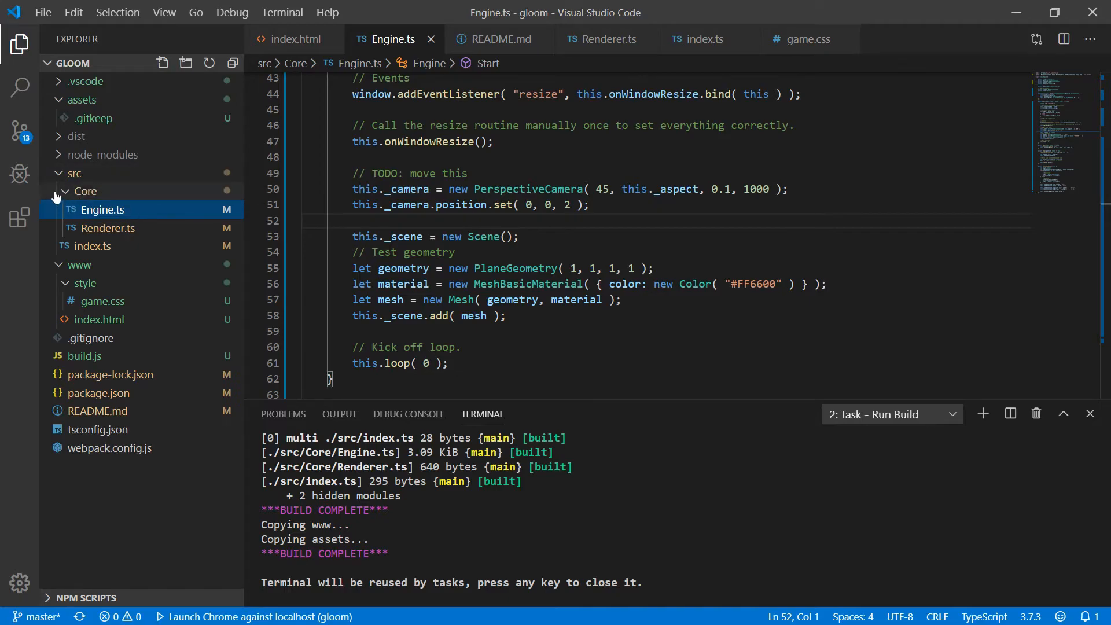
pyautogui.rightClick(85, 191)
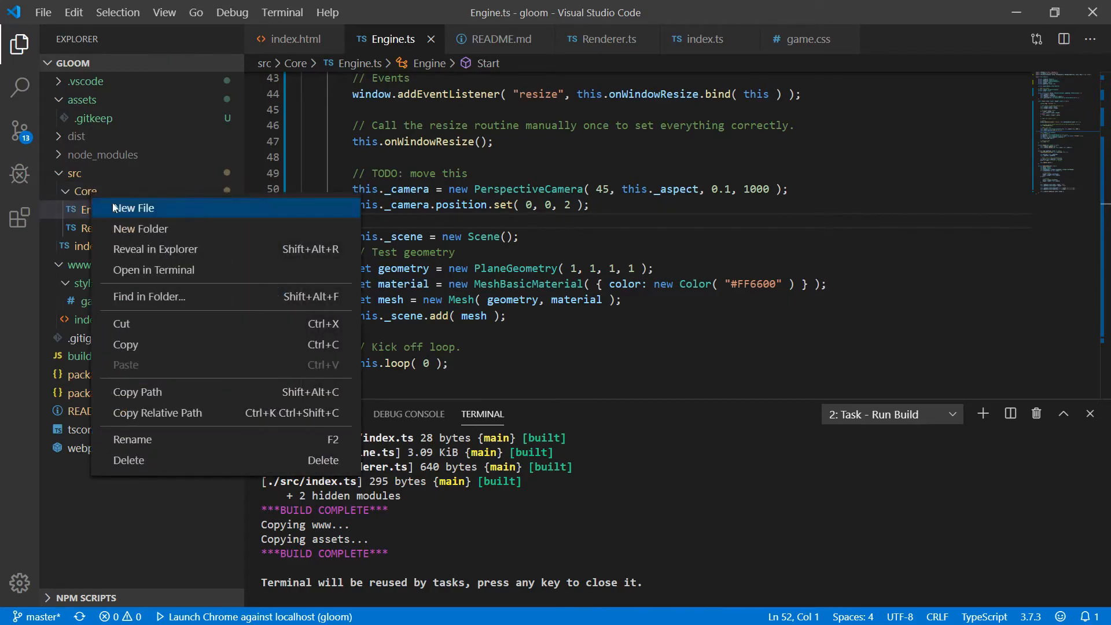
pyautogui.click(132, 207)
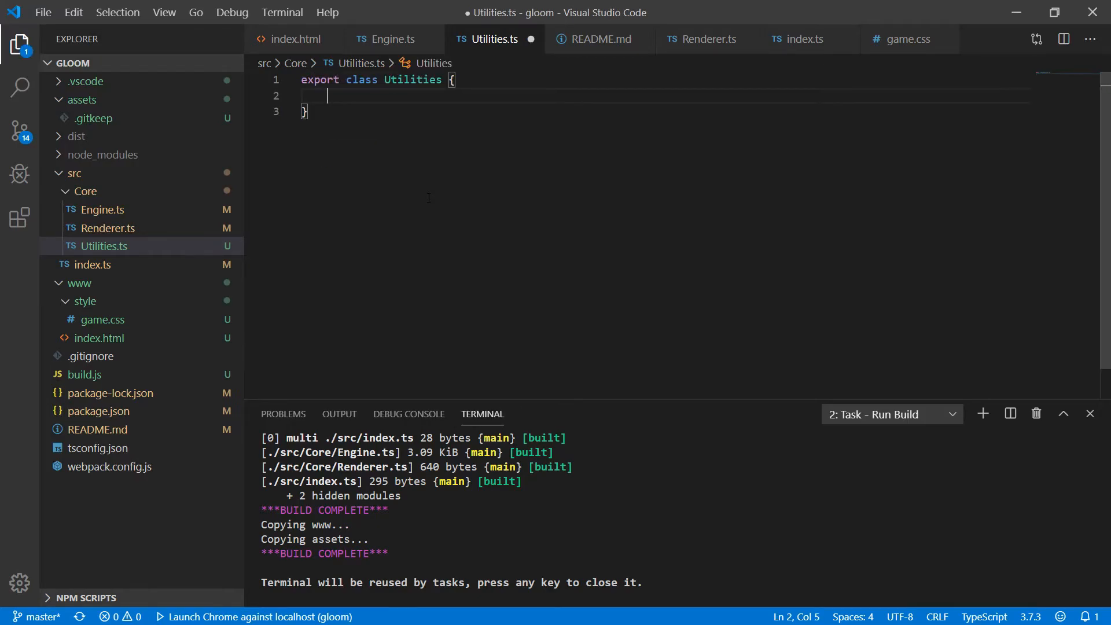
# Write a static Exists(object: any): boolean returning object !== undefined && object !== null.
pyautogui.write('public static Exists( object: any ): boolean {')
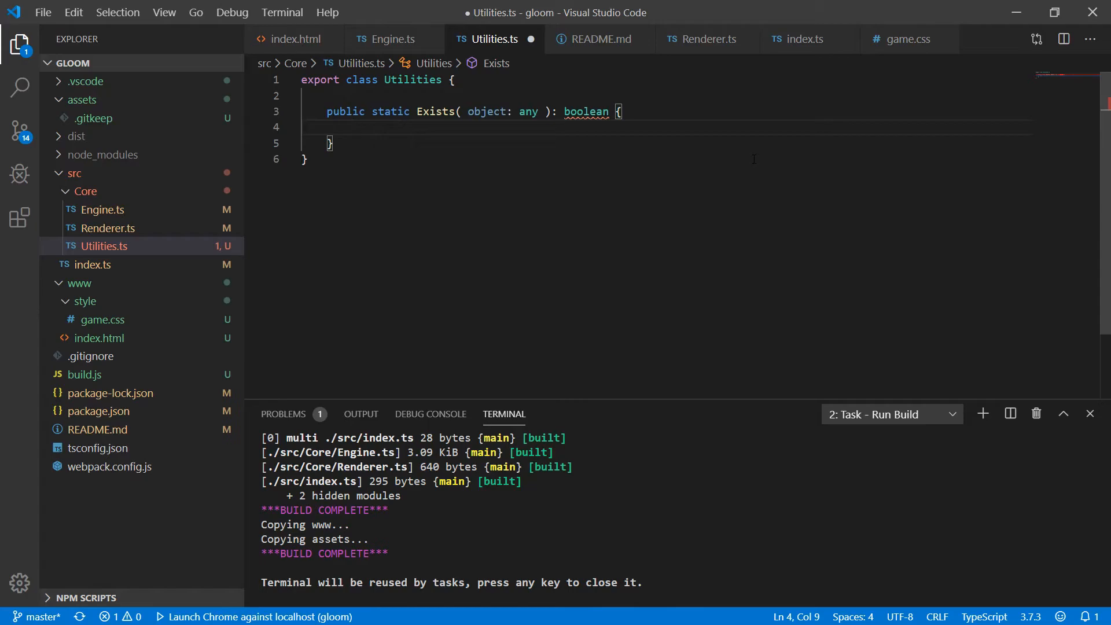
pyautogui.write('return object !== undefined && object !== null;')
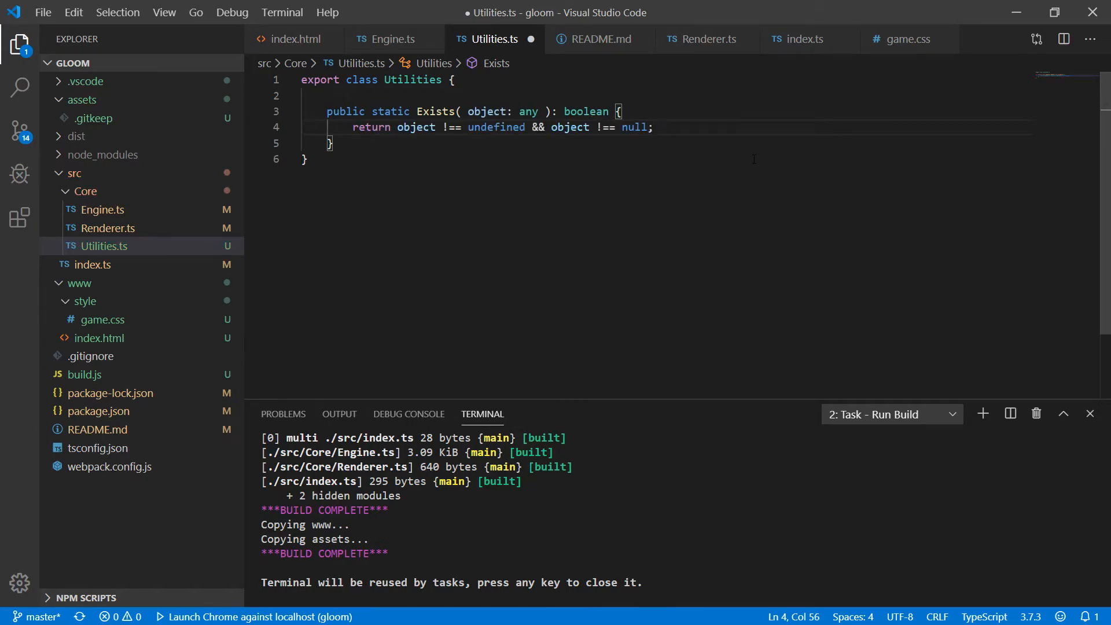
pyautogui.doubleClick(417, 127)
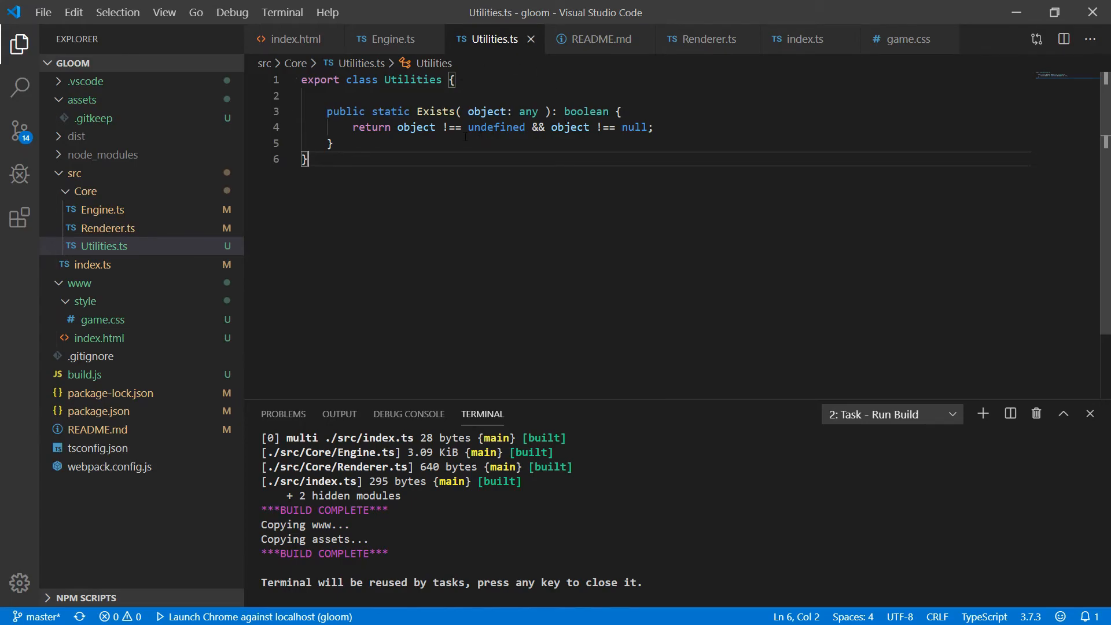
# Move 'camera, scene' from the README plan into the Engine core line under Done So far.
pyautogui.click(600, 40)
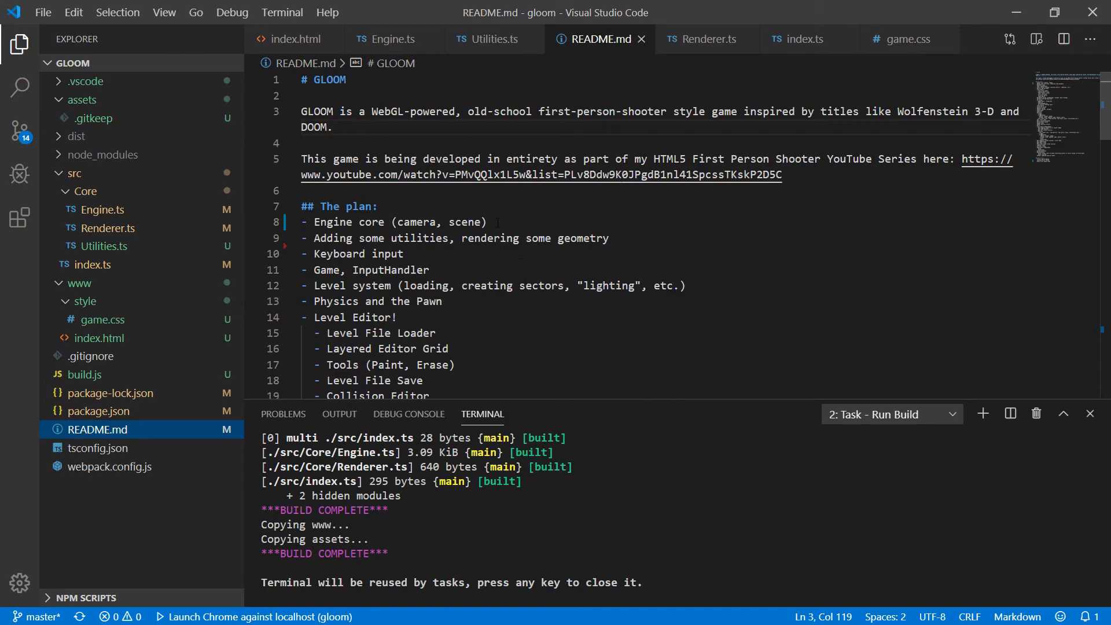
pyautogui.moveTo(397, 222); pyautogui.dragTo(481, 222)
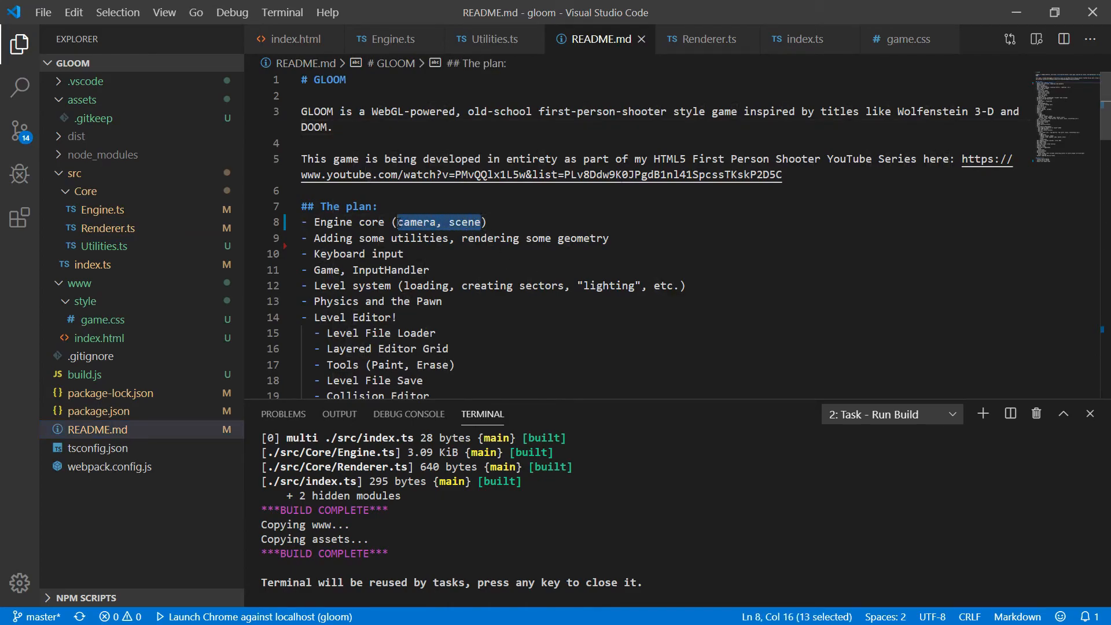
pyautogui.press('Delete')
pyautogui.write('- Engine core (game loop')
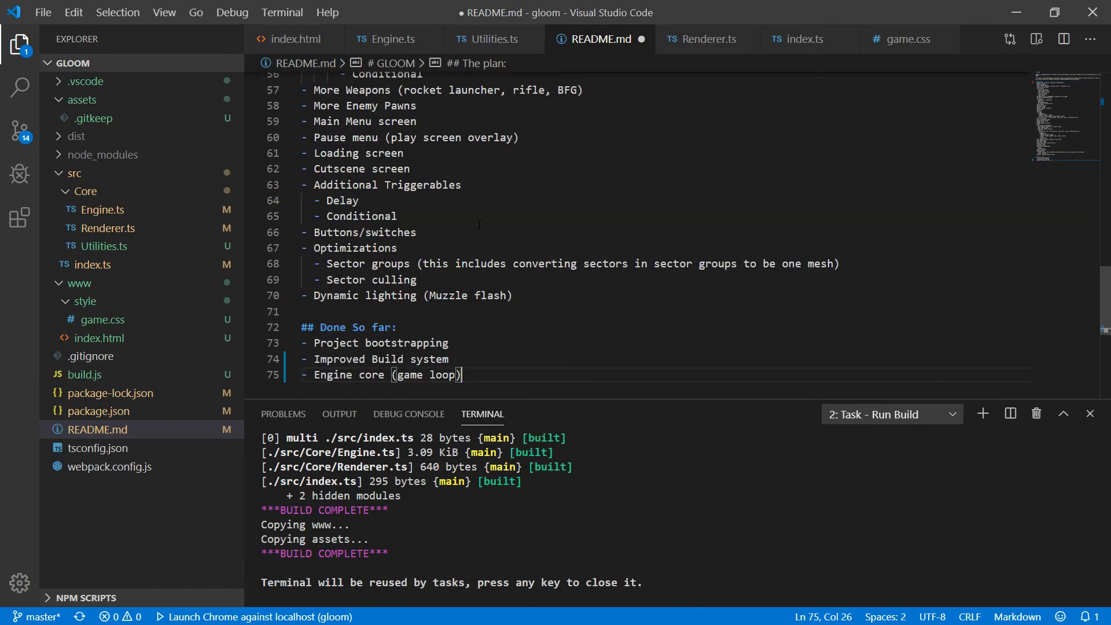
pyautogui.write(', camera, scene')
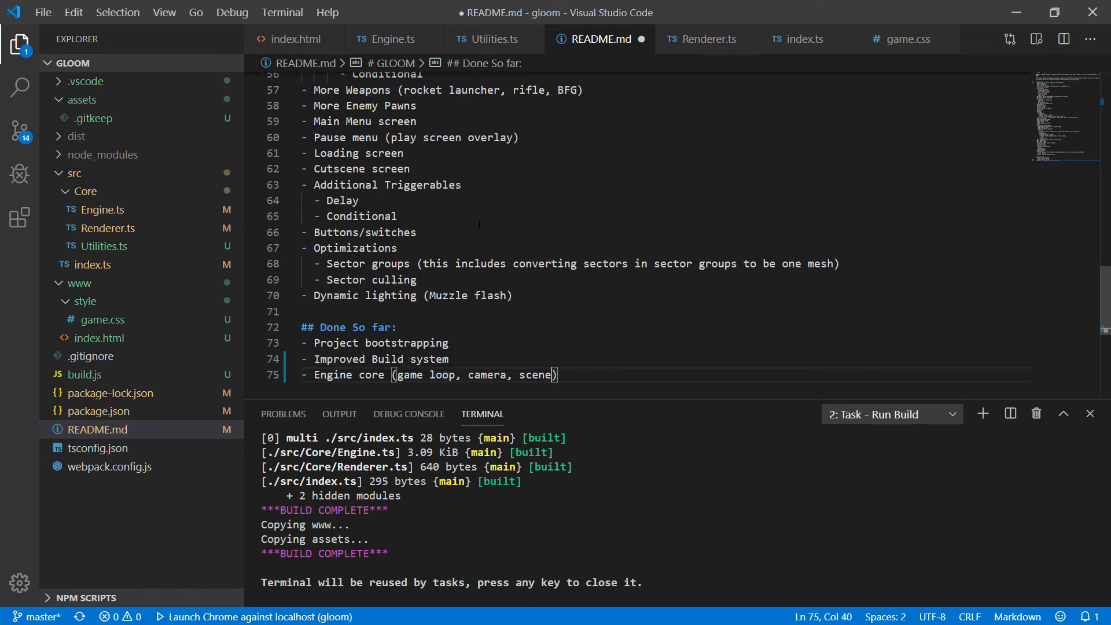